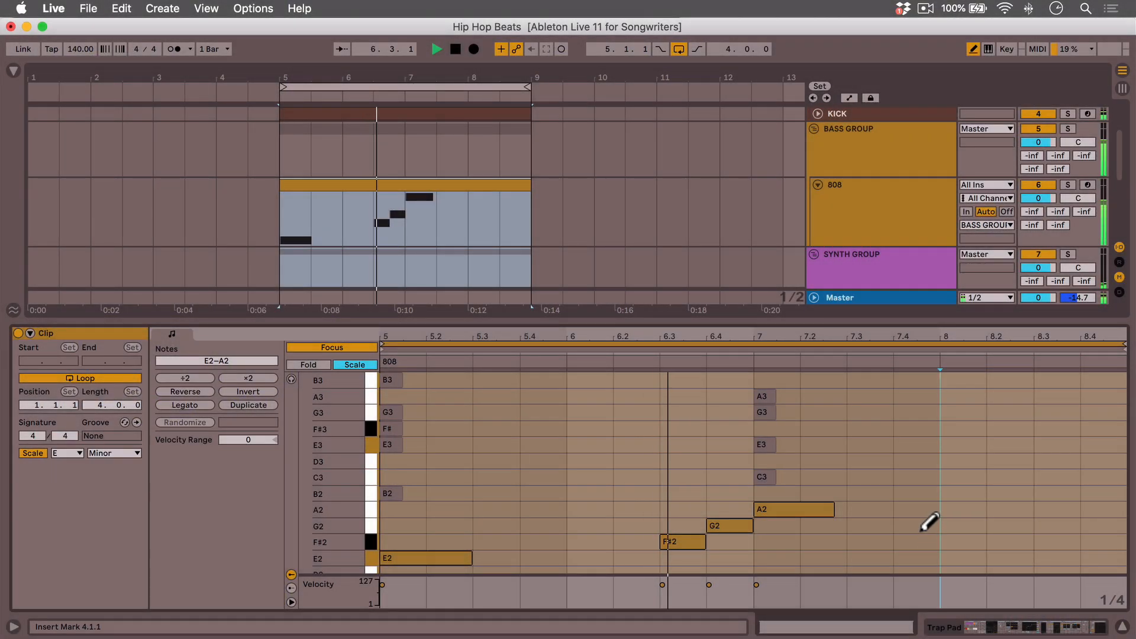
# Step: Check the E minor 808 bassline clip with Scale mode, then move to the vocal session
pyautogui.click(914, 526)
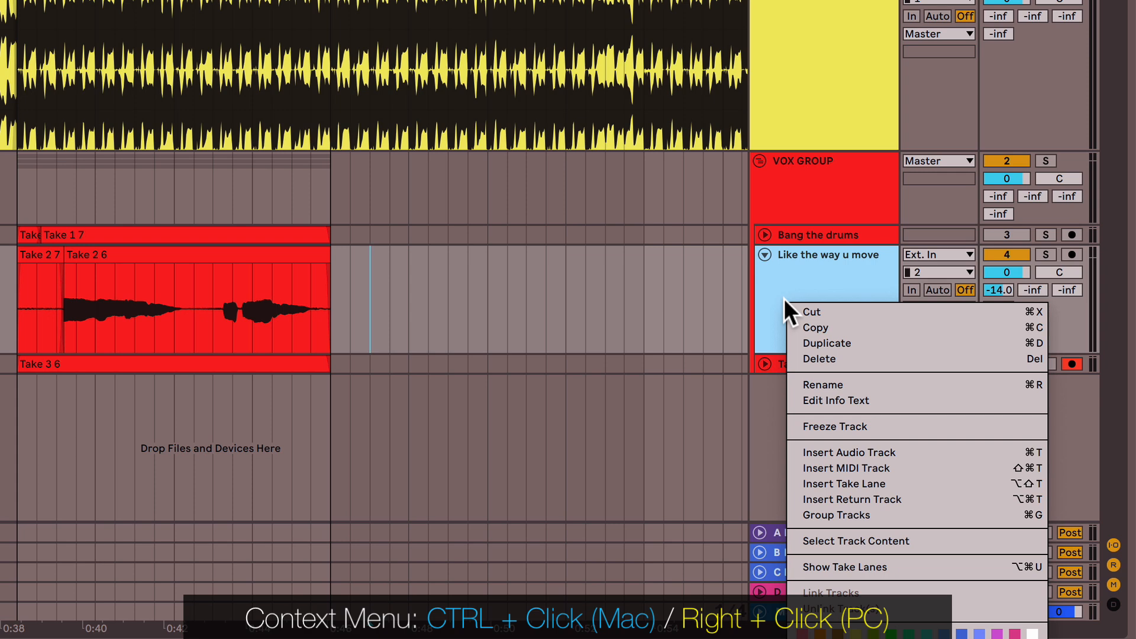
pyautogui.moveTo(811, 568)
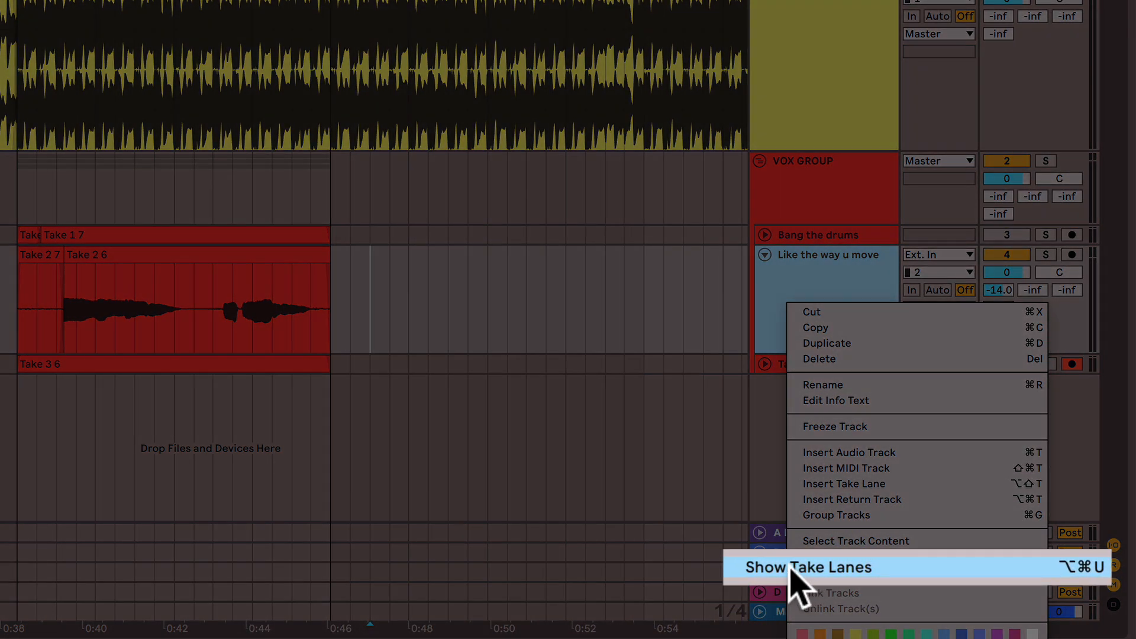
pyautogui.moveTo(819, 587)
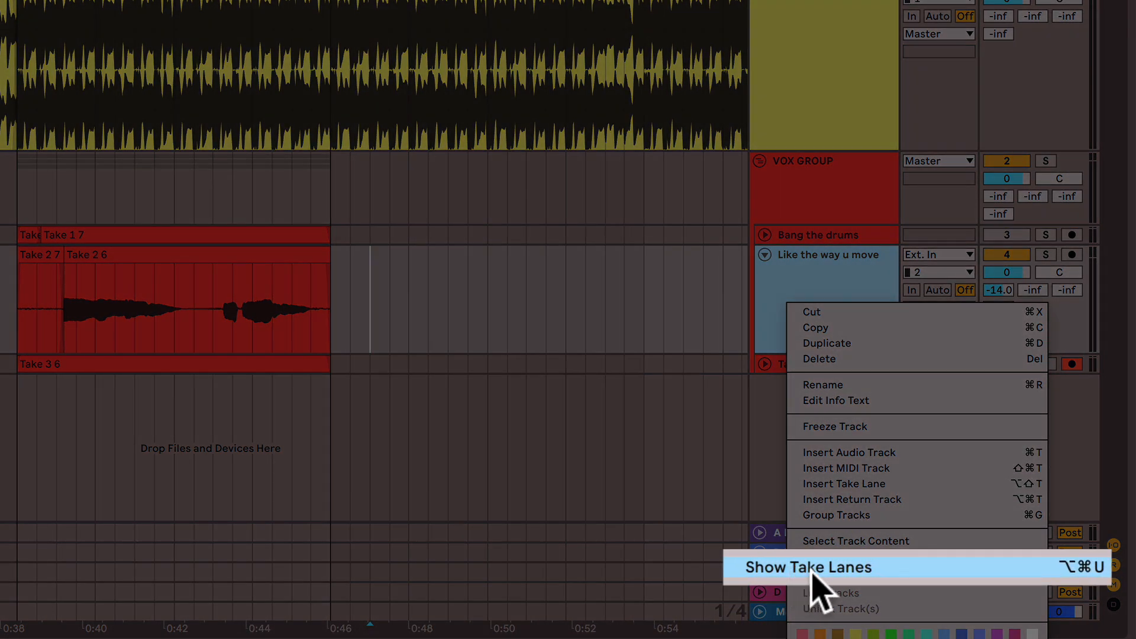
# Step: Expand the take lanes under the Like the way u move vocal track
pyautogui.click(809, 567)
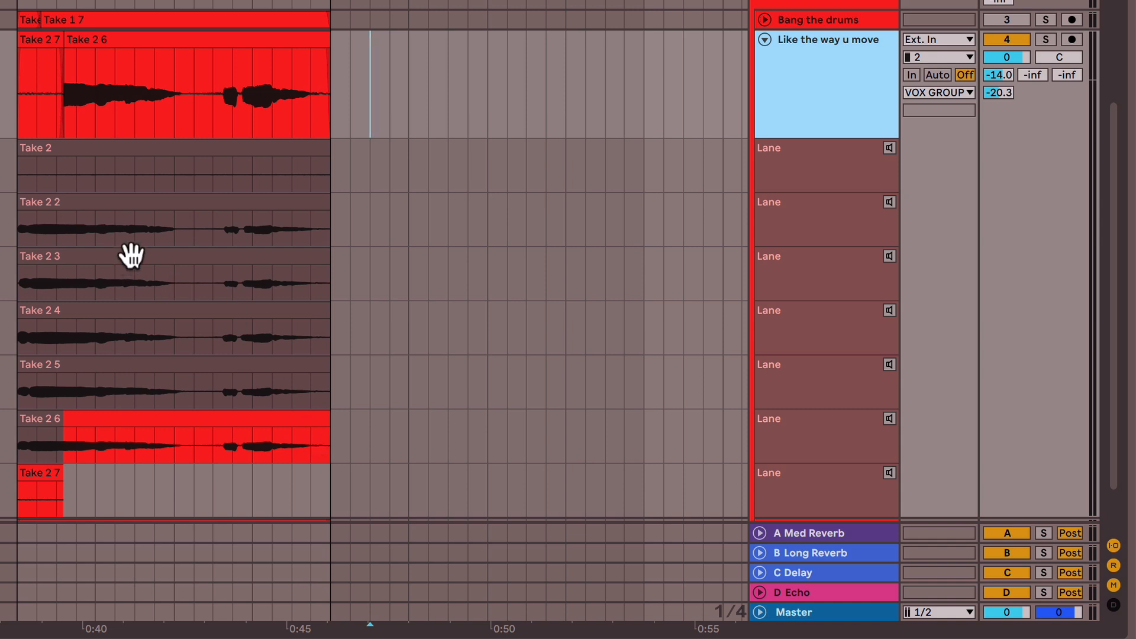
pyautogui.moveTo(271, 256)
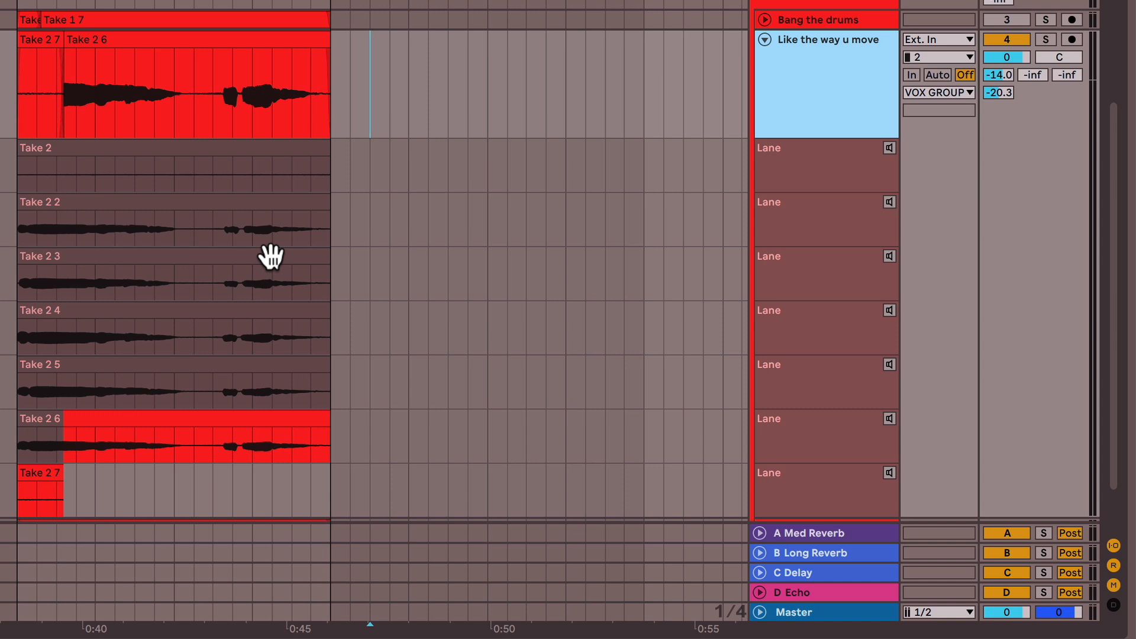
# Step: Comp the vocal in Draw Mode from take sections, including a section of Take 2 5
pyautogui.press('b')
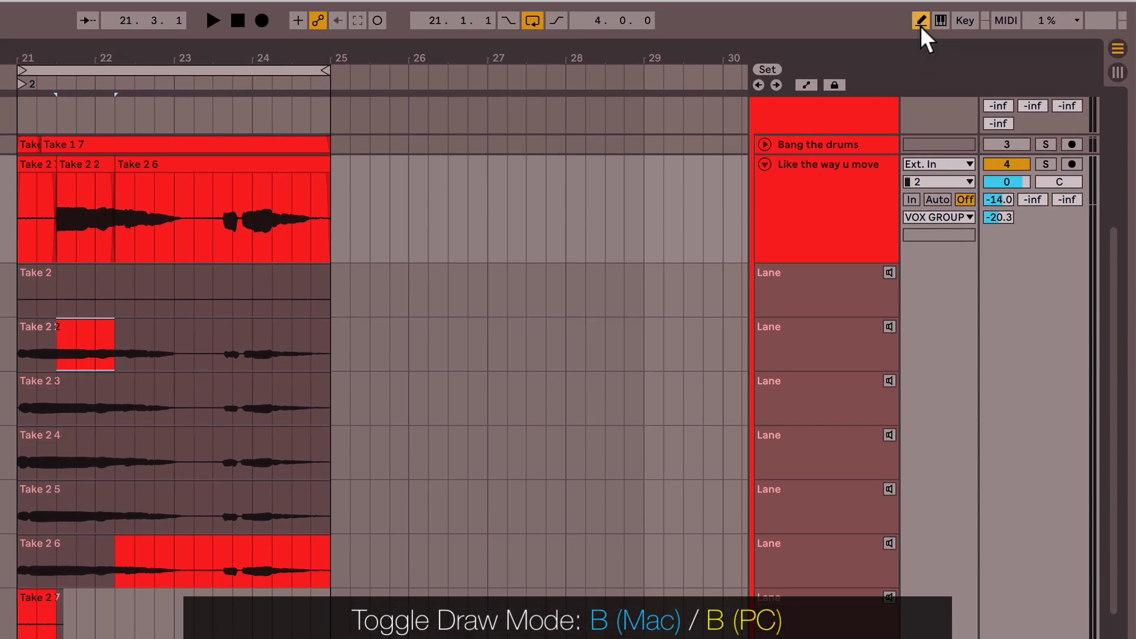
pyautogui.click(920, 19)
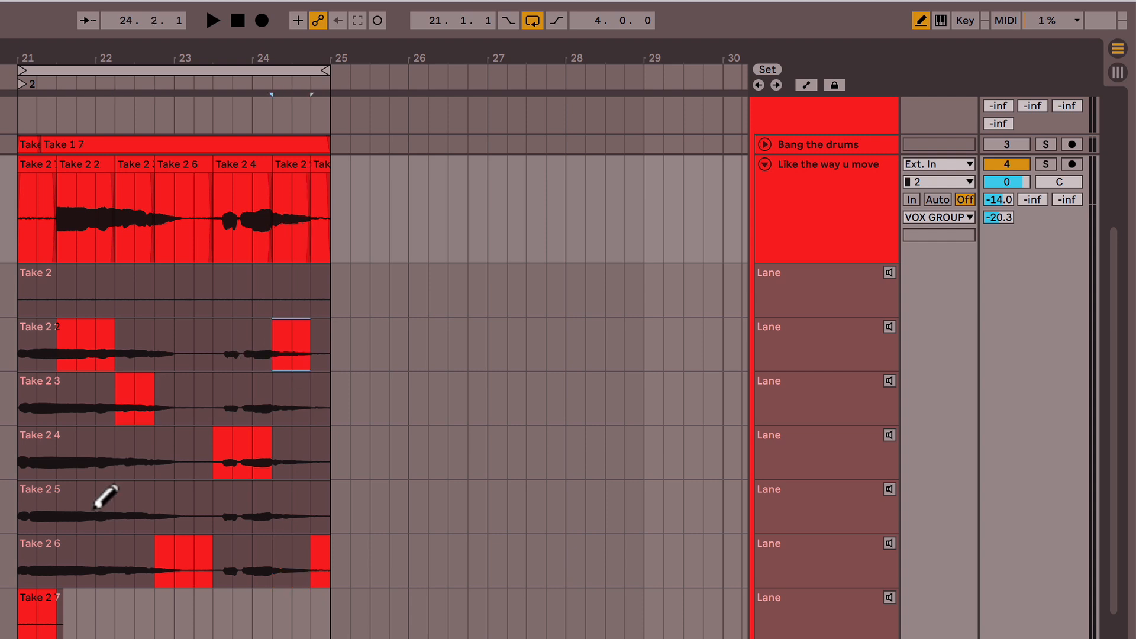
pyautogui.click(42, 504)
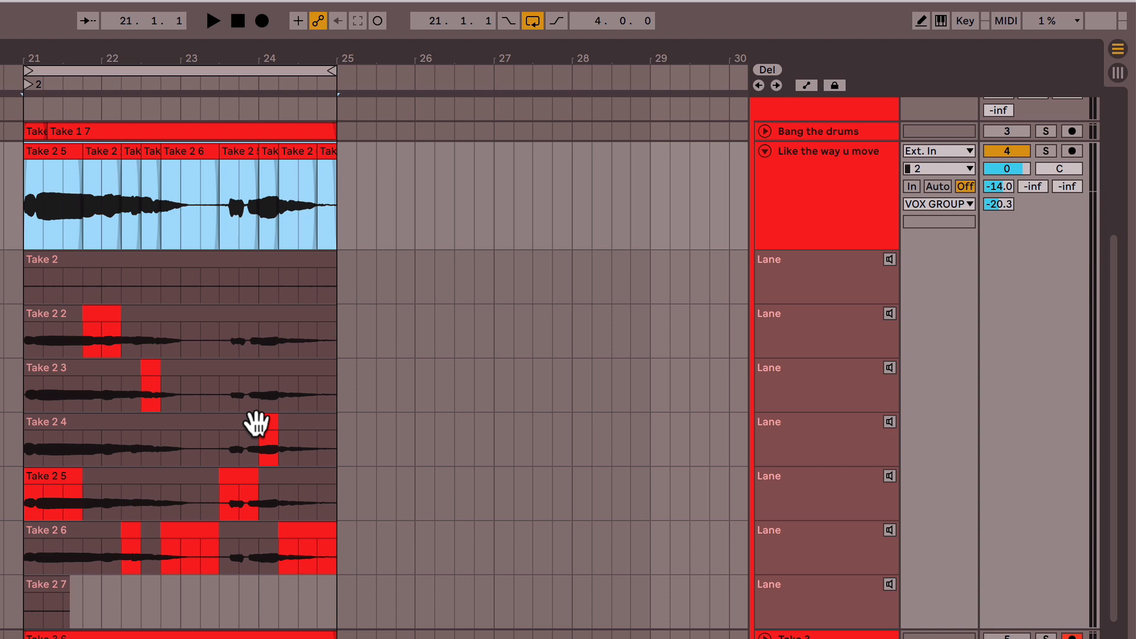
pyautogui.click(826, 196)
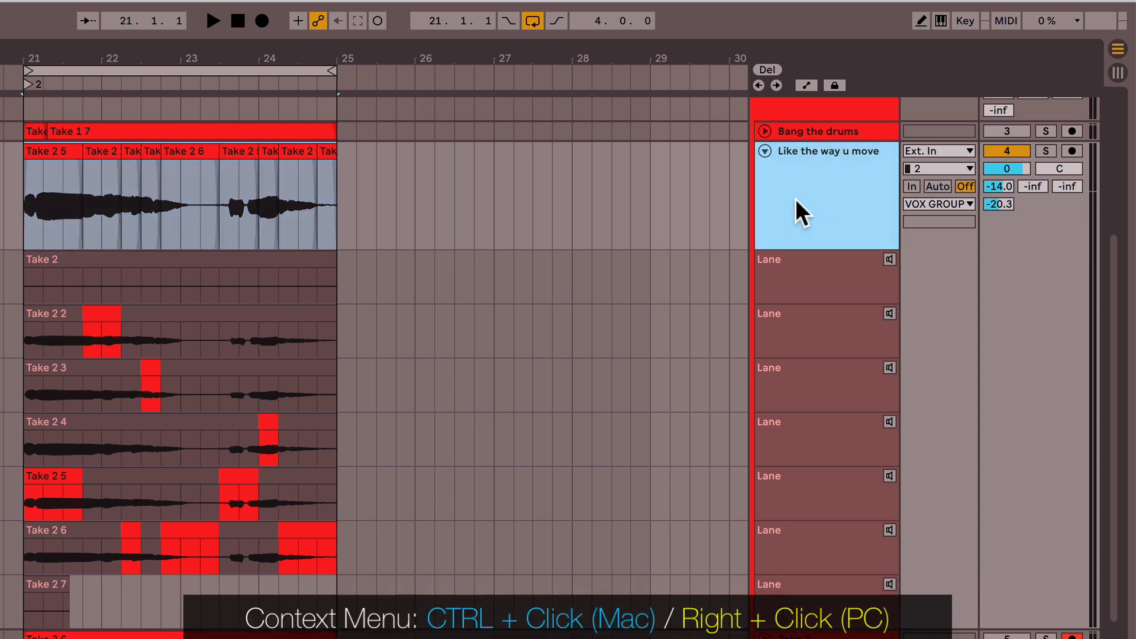
pyautogui.rightClick(797, 206)
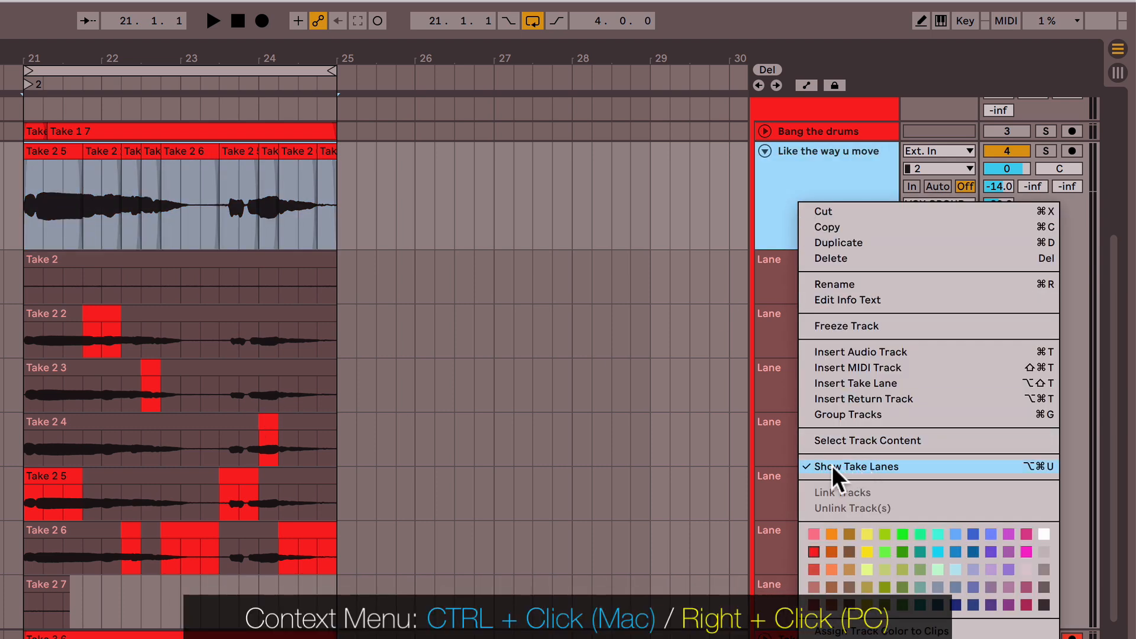
pyautogui.moveTo(826, 482)
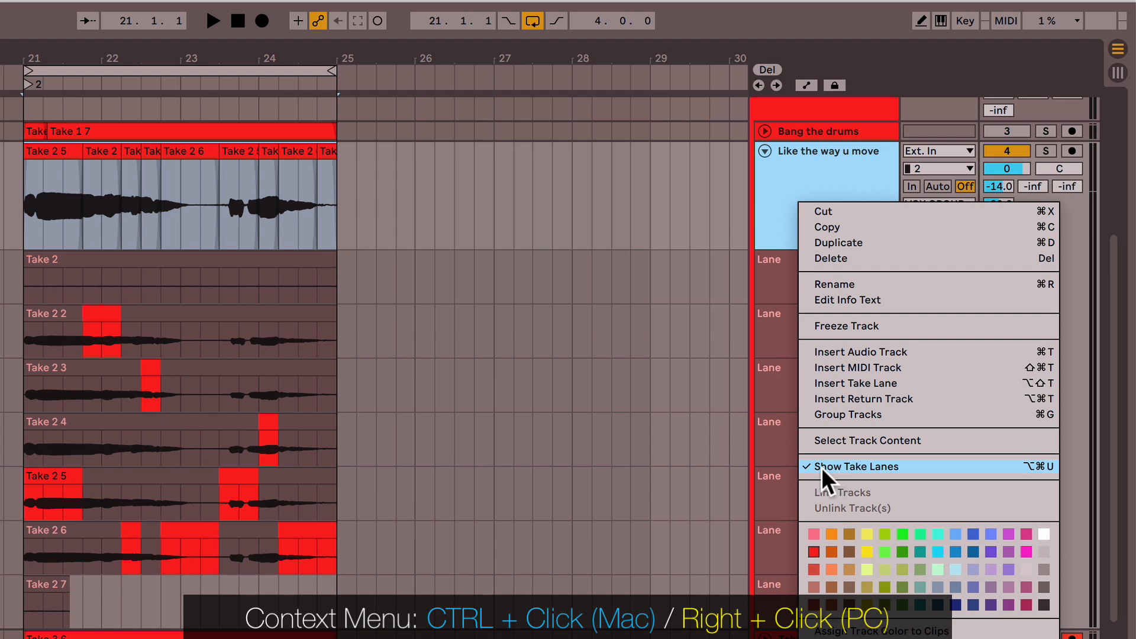
pyautogui.click(855, 466)
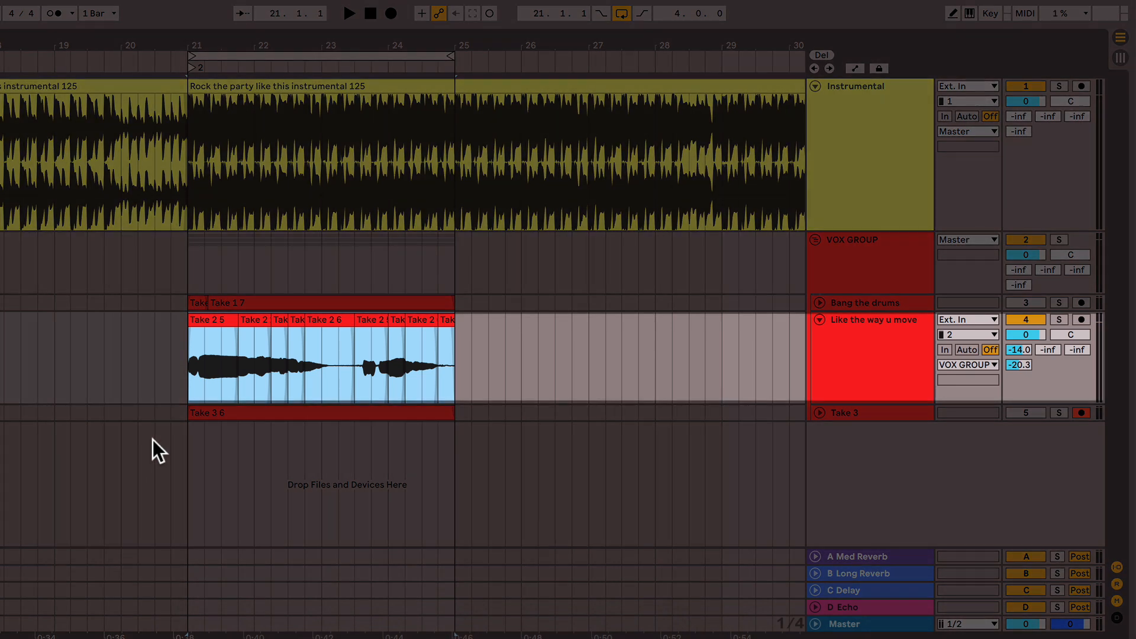
pyautogui.rightClick(873, 359)
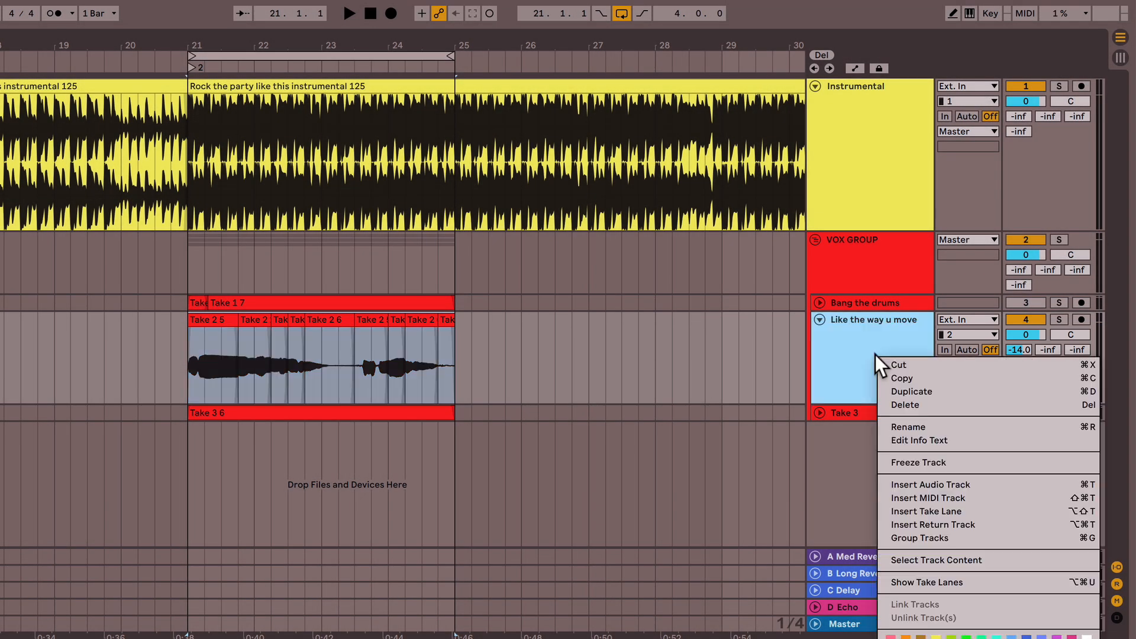
pyautogui.moveTo(957, 595)
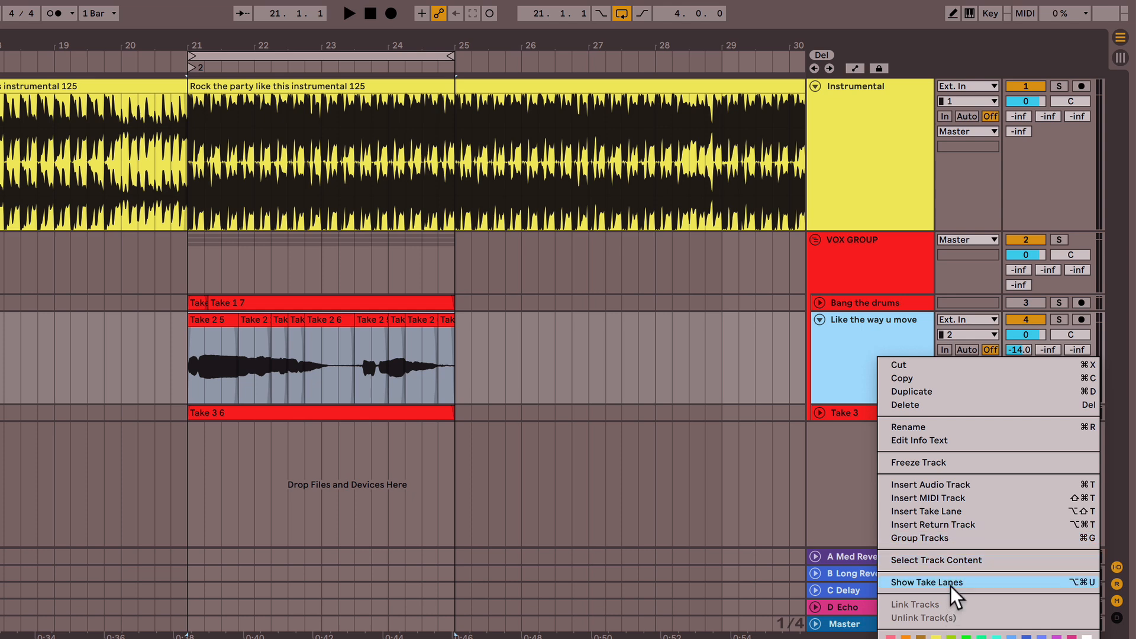
pyautogui.click(926, 582)
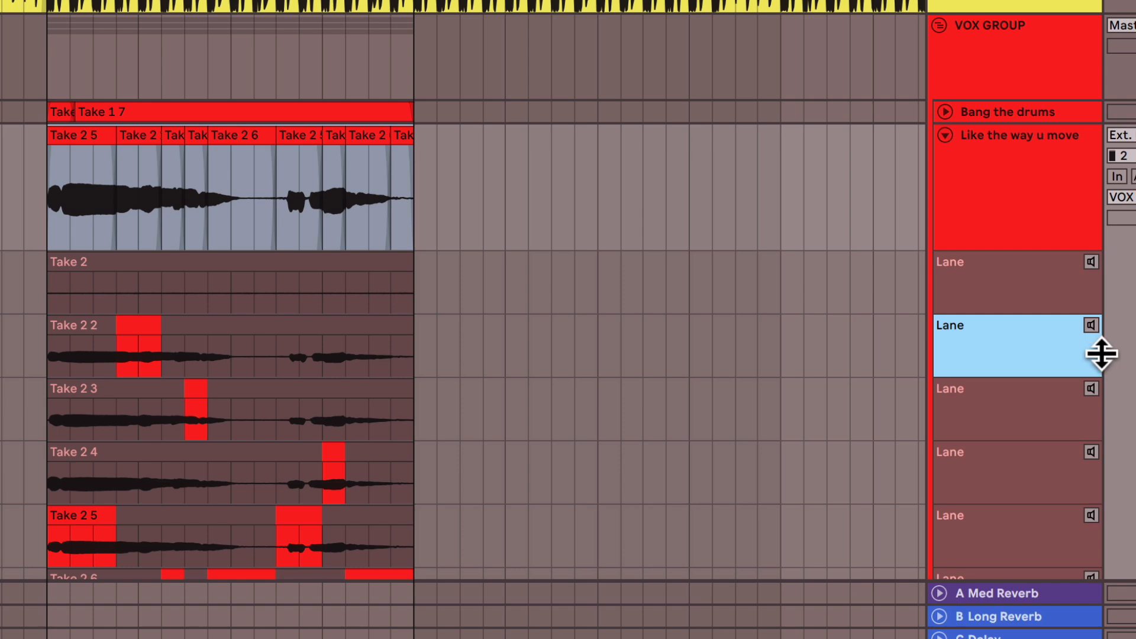
# Step: Enlarge the Take 2 2 lane and audition the whole Take 2 2 take
pyautogui.click(1090, 326)
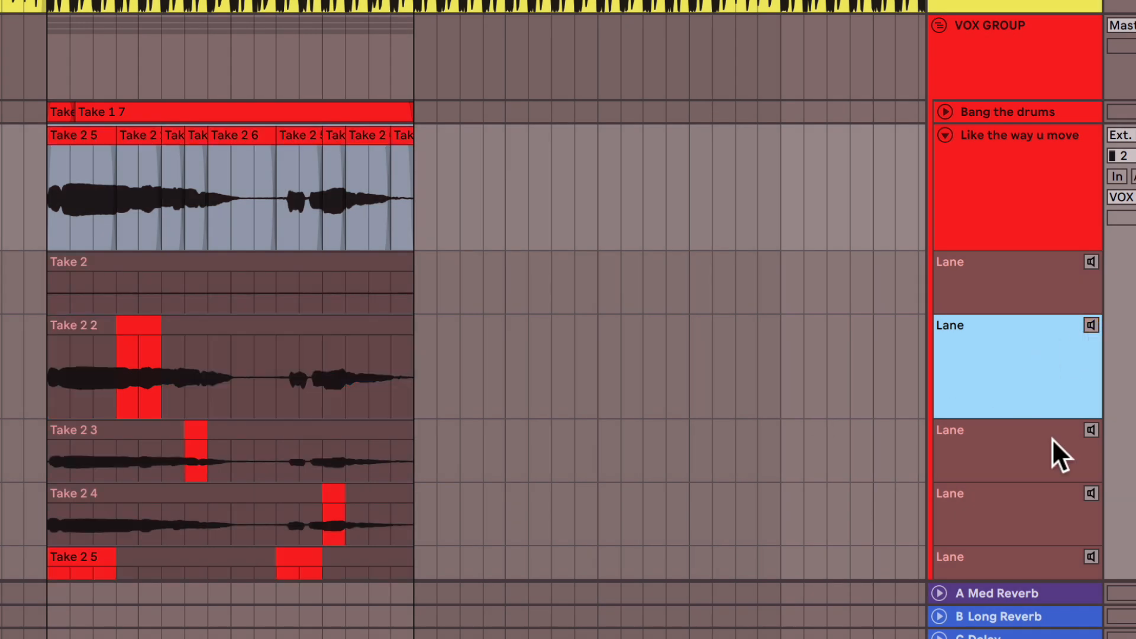
pyautogui.moveTo(1008, 482)
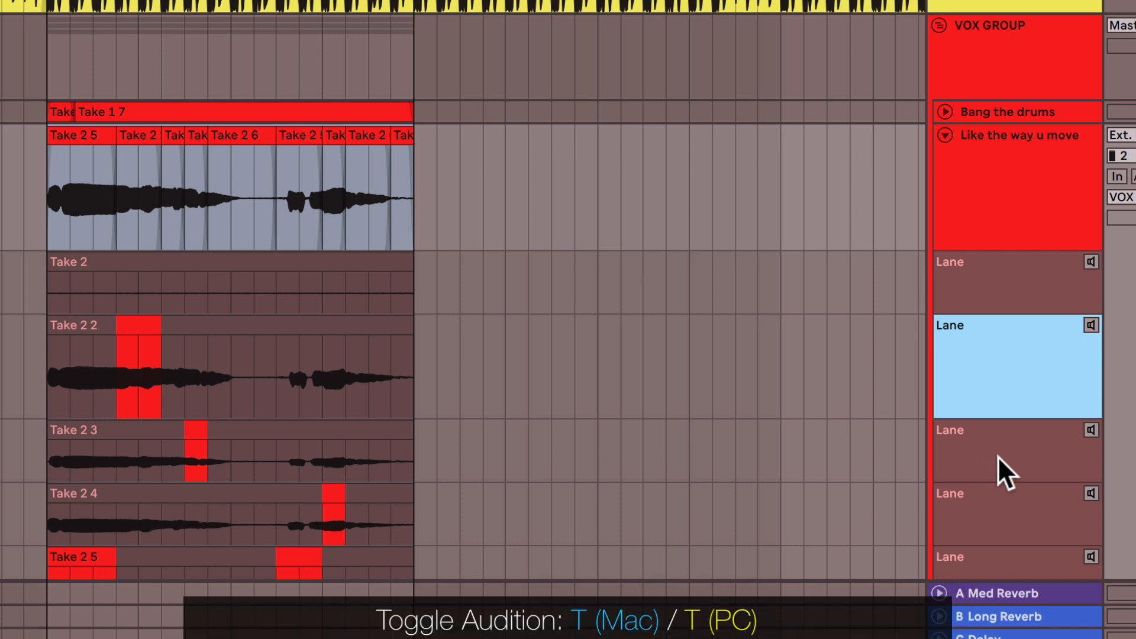
pyautogui.scroll(-3)
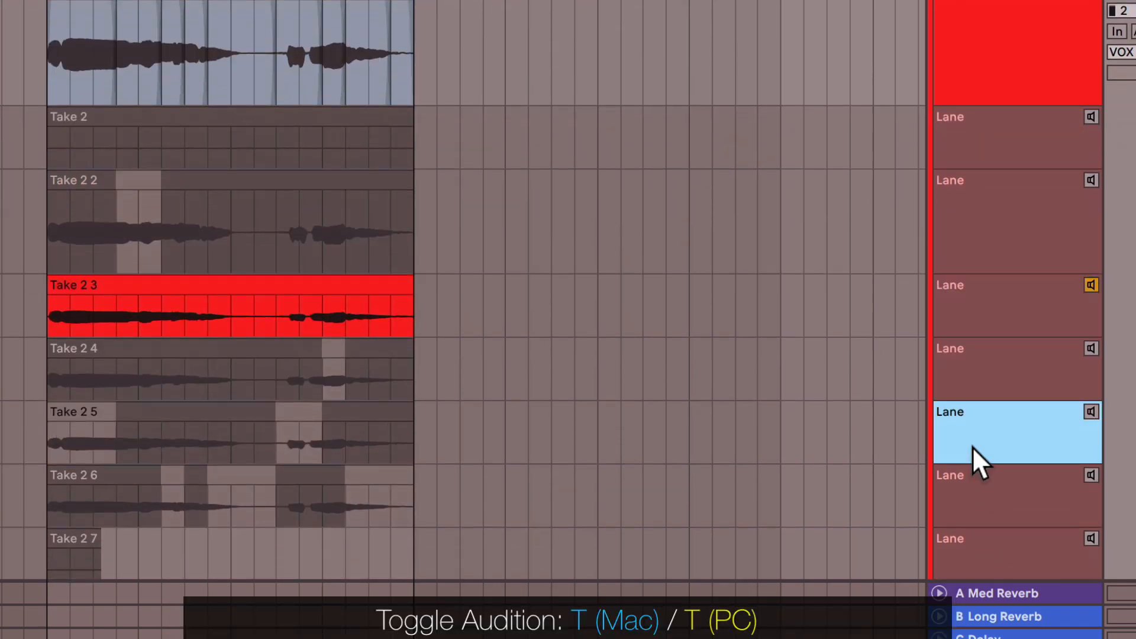
pyautogui.click(1015, 221)
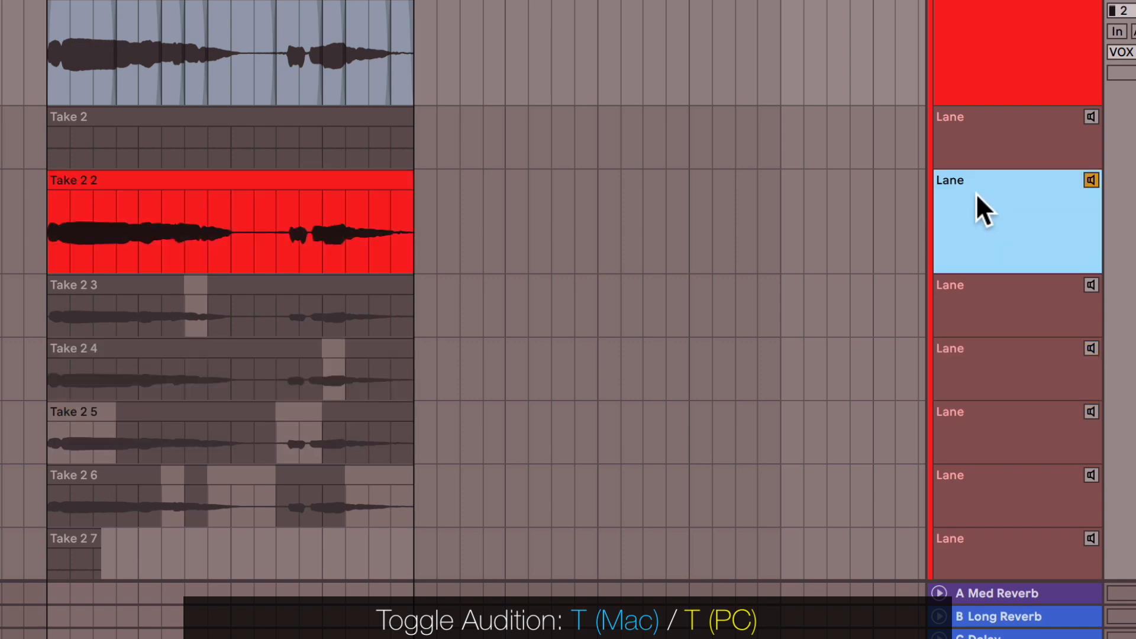
pyautogui.moveTo(992, 275)
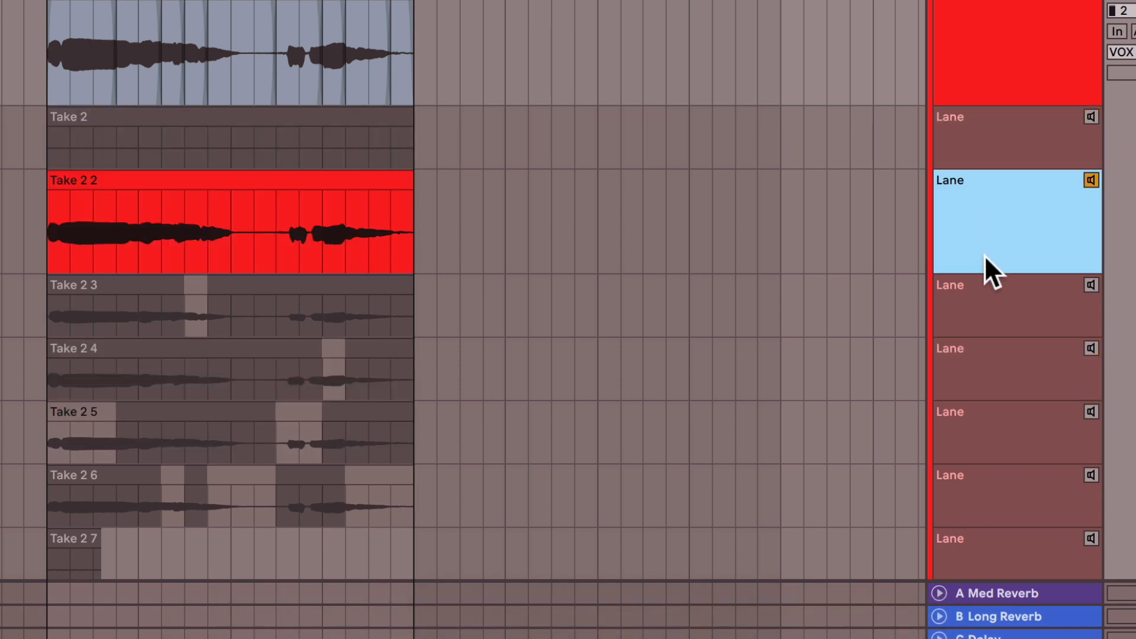
pyautogui.moveTo(989, 283)
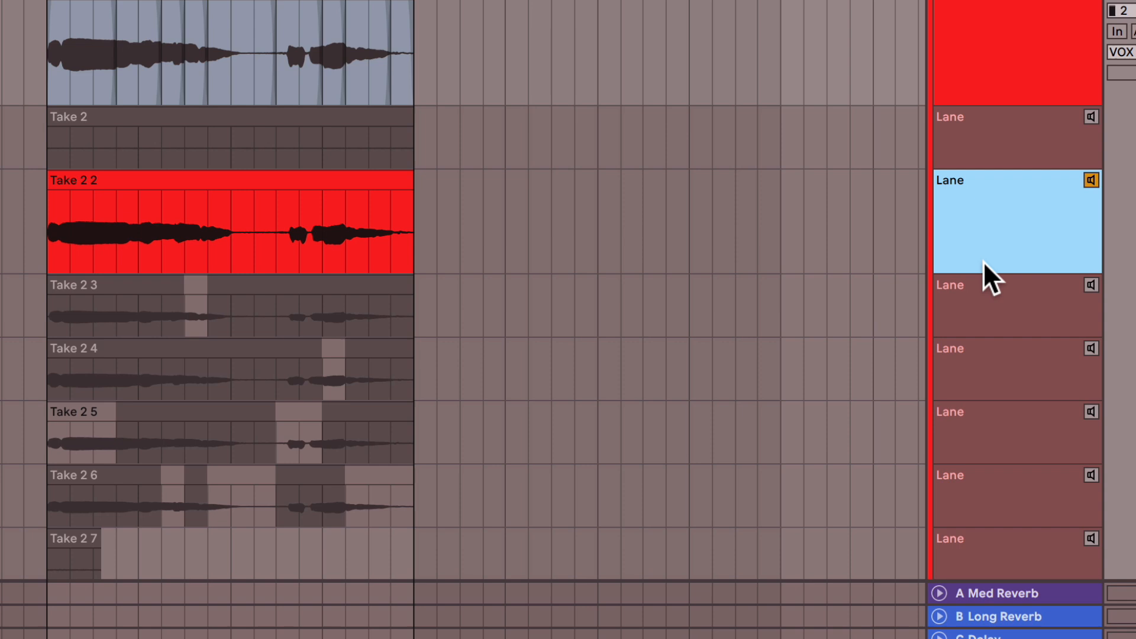
pyautogui.moveTo(964, 247)
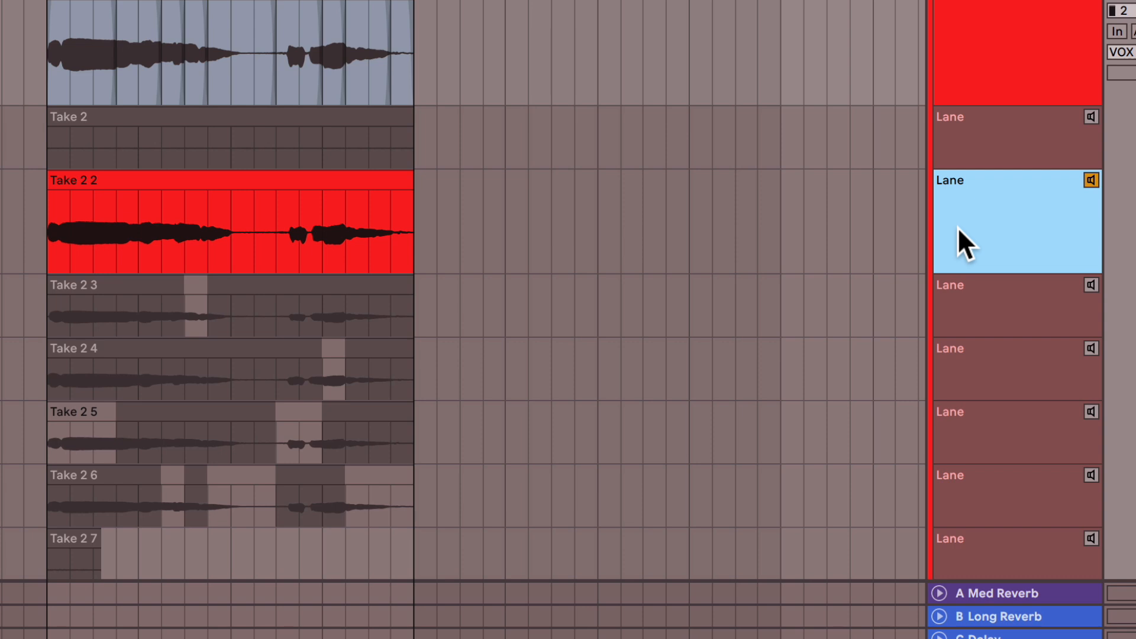
pyautogui.moveTo(989, 252)
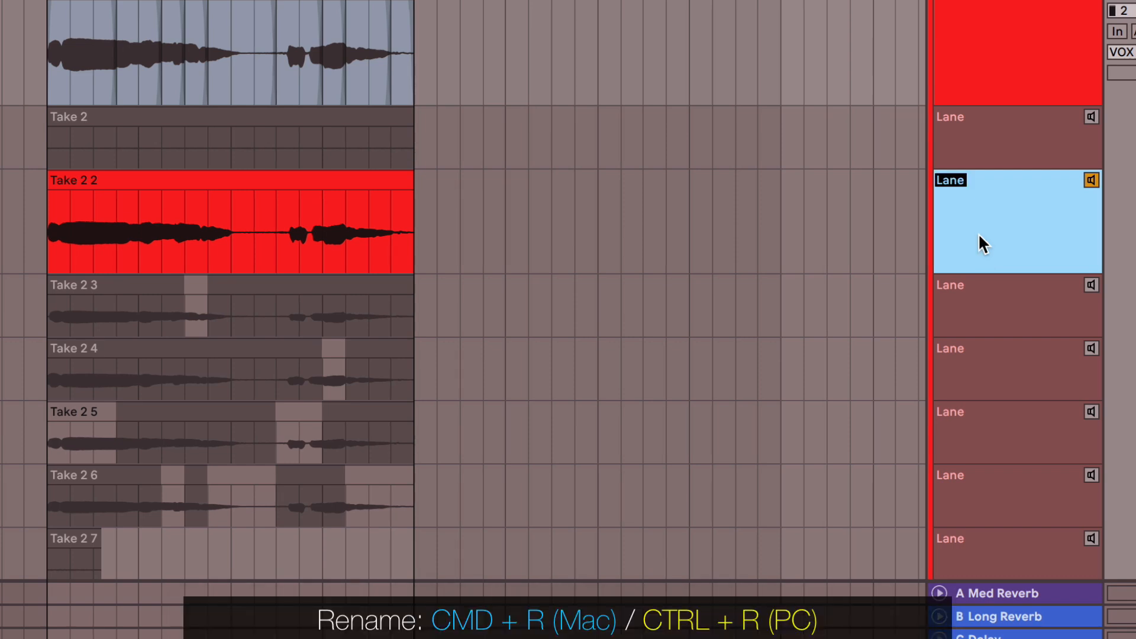
# Step: Name the take lanes Really good, Best, Bad and Meh, then load Using Loops with Take Lanes
pyautogui.write('Really good')
pyautogui.click(1018, 434)
pyautogui.write('Meh')
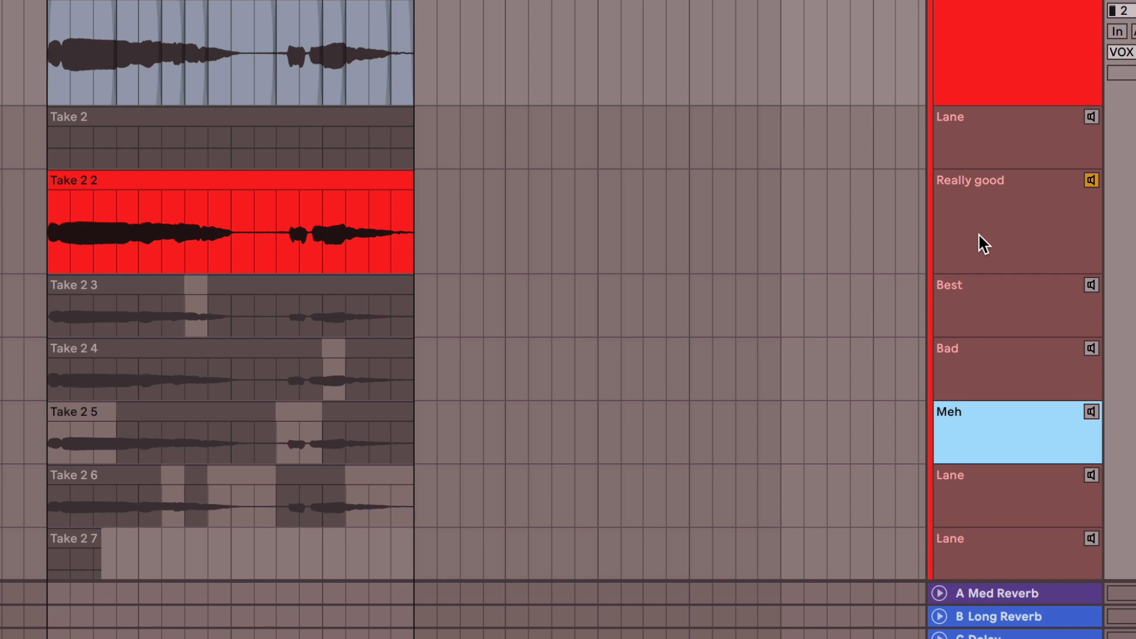
pyautogui.moveTo(996, 334)
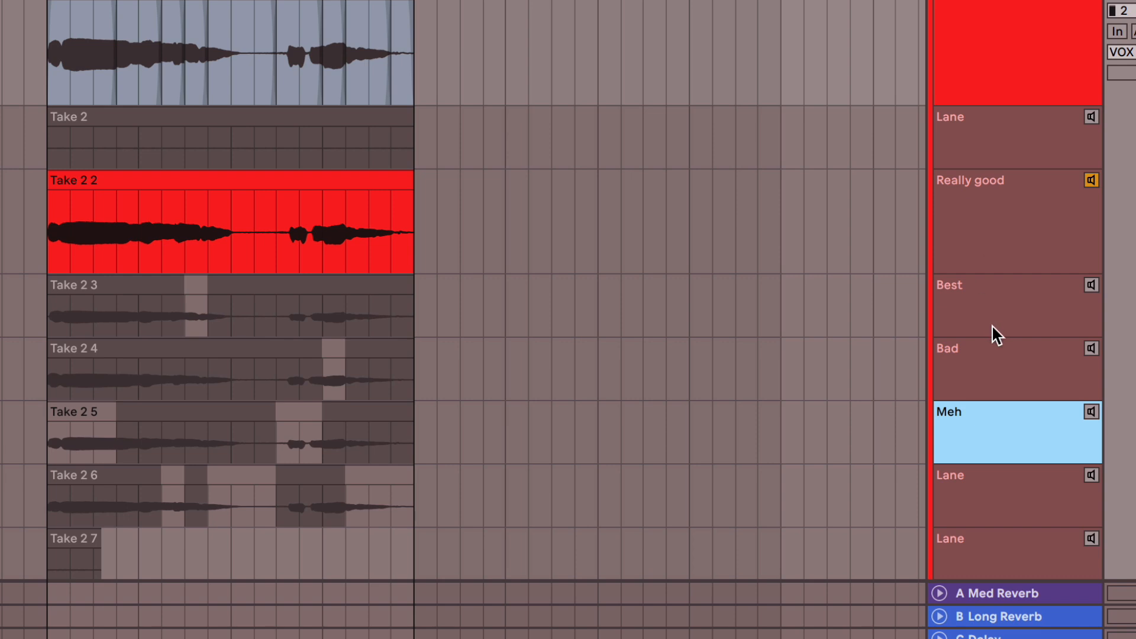
pyautogui.click(1015, 305)
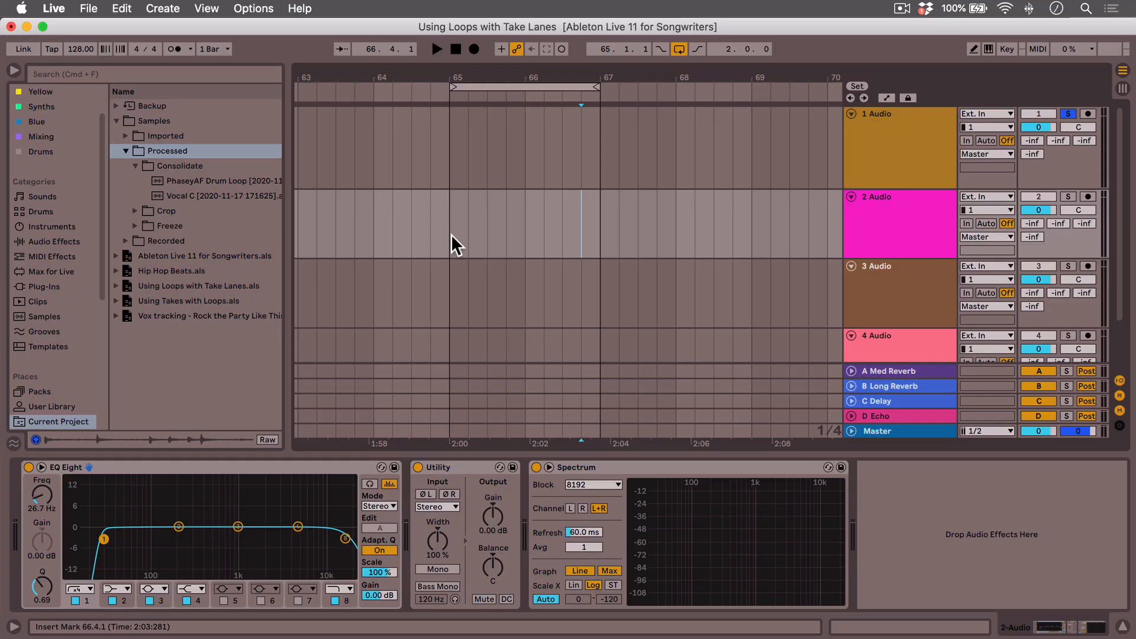
# Step: Add the PhaseyAF, 128BPM_Drum_Loop_19, AE_118 and DHDL loops to tracks 1–4 at bar 65
pyautogui.click(1038, 113)
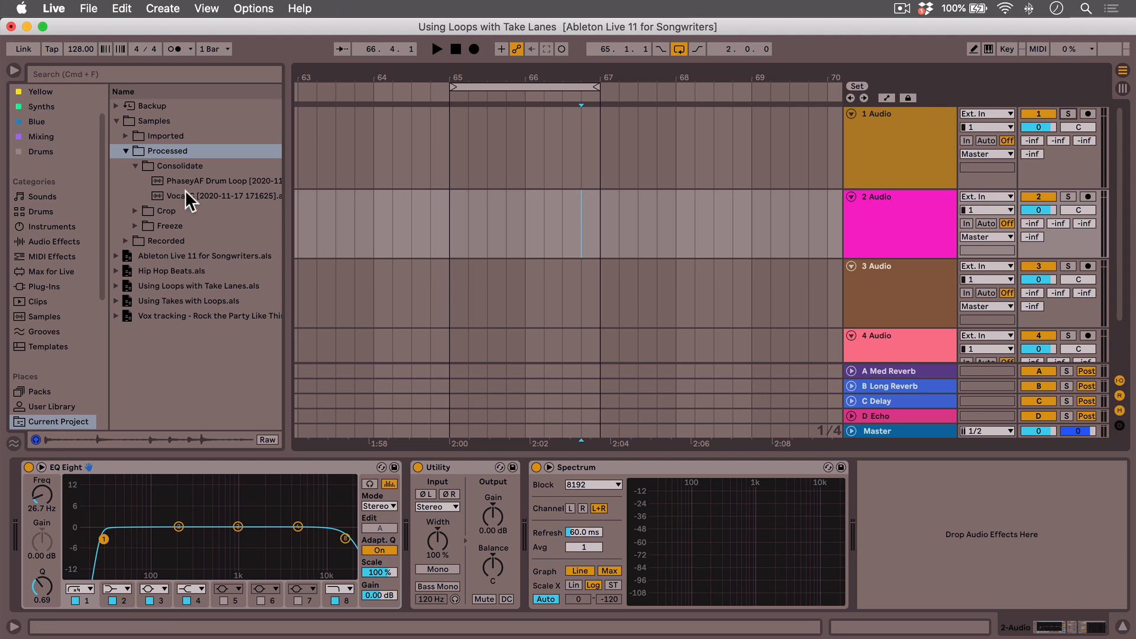
pyautogui.click(218, 180)
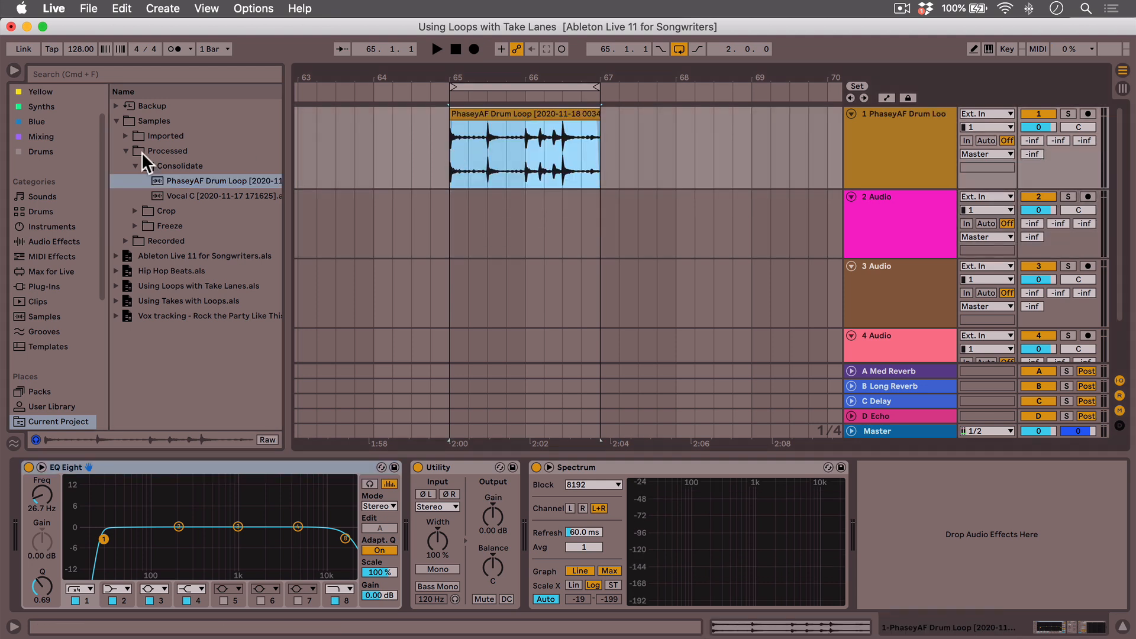
pyautogui.click(127, 136)
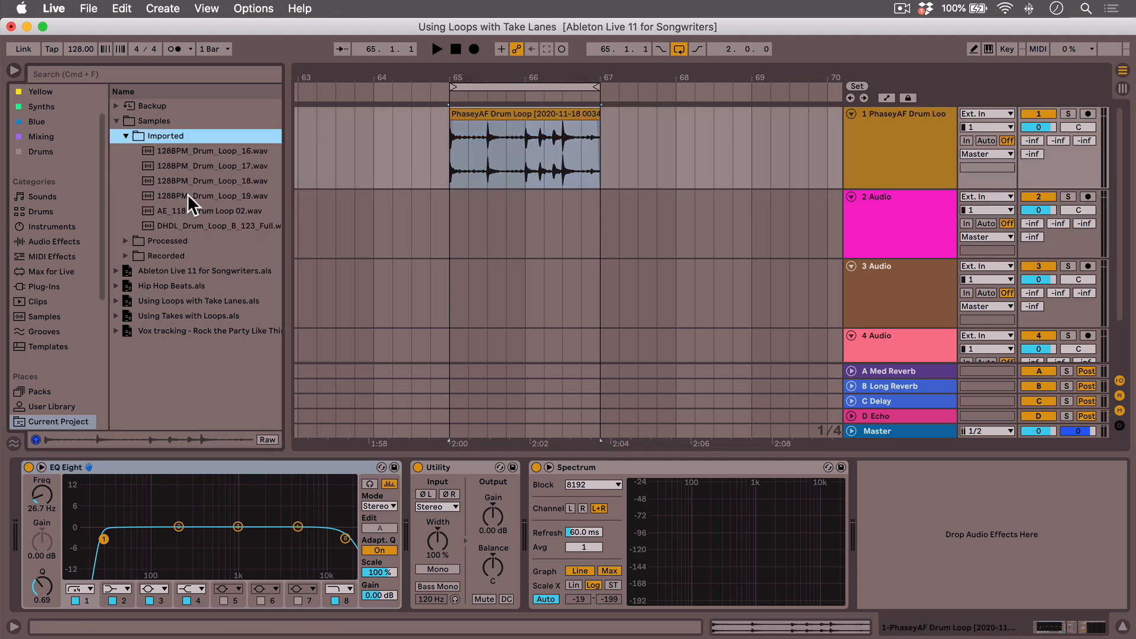
pyautogui.click(212, 195)
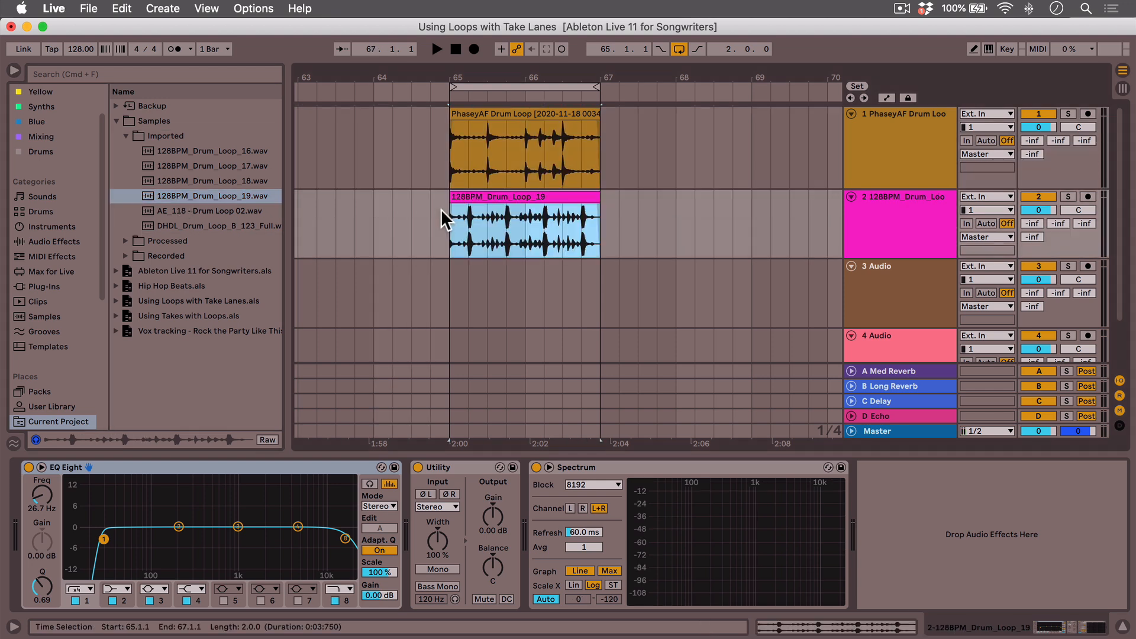
pyautogui.click(210, 211)
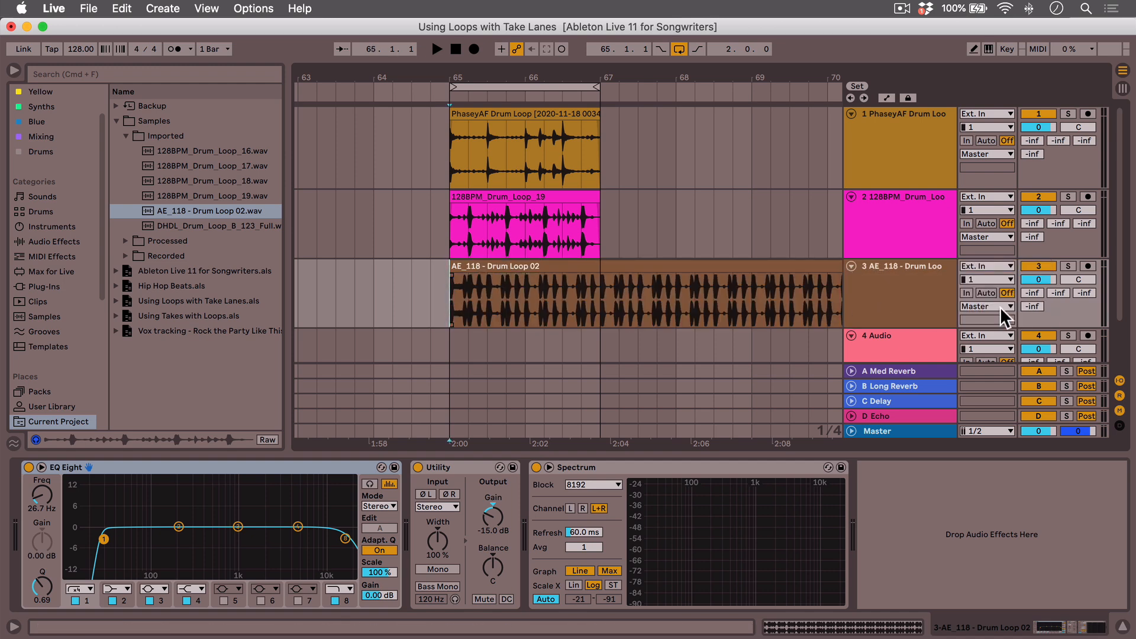
pyautogui.click(436, 48)
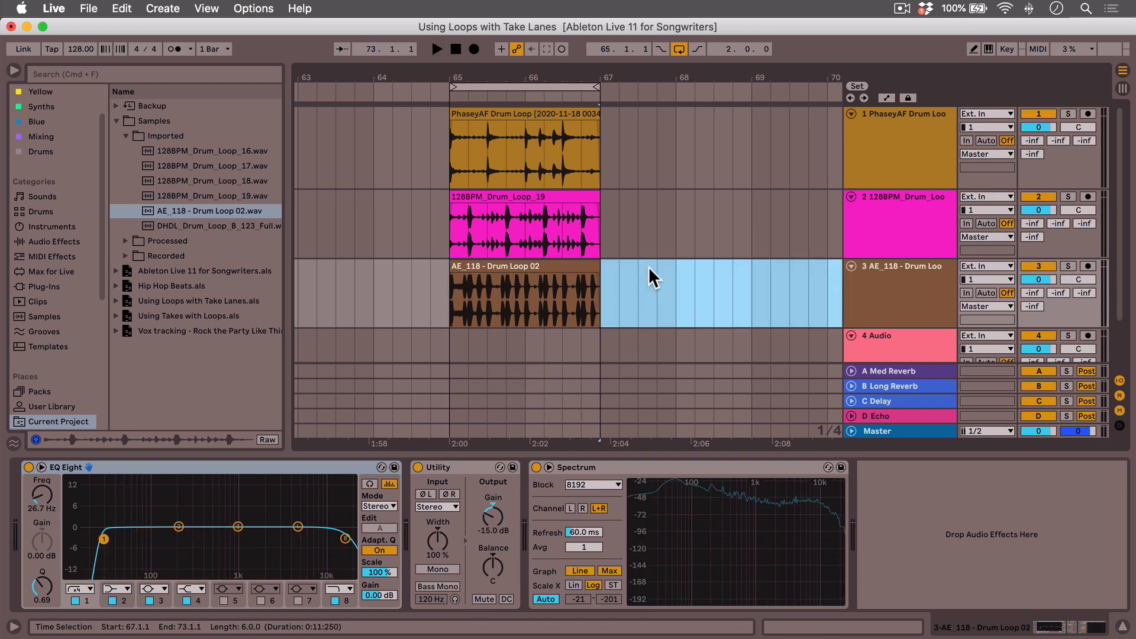
pyautogui.click(215, 226)
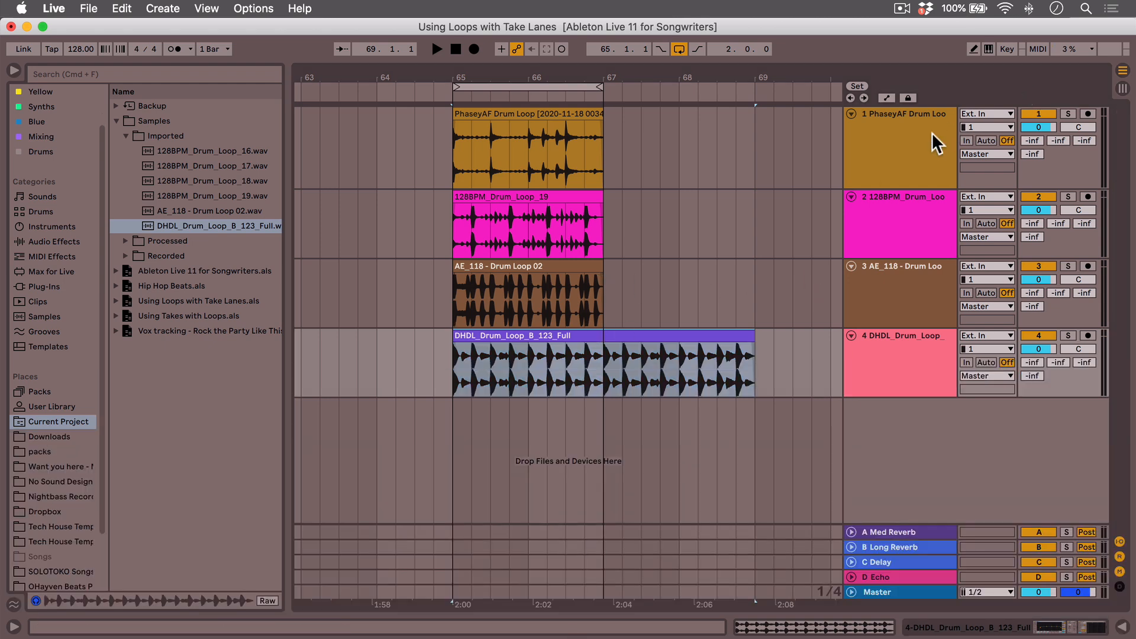
pyautogui.click(901, 224)
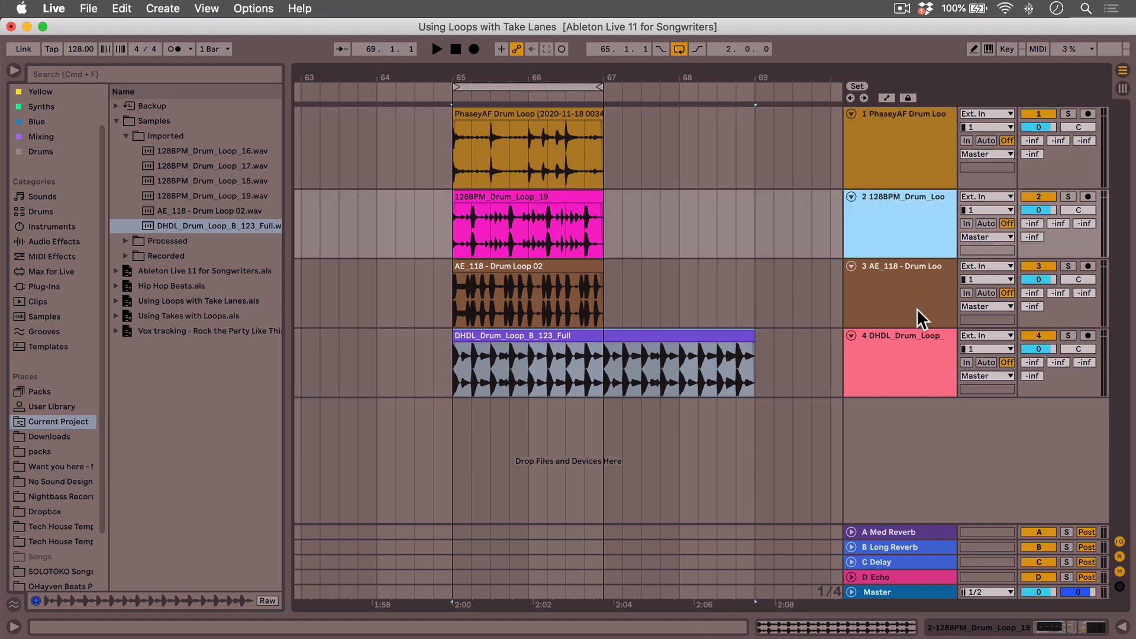
pyautogui.moveTo(897, 239)
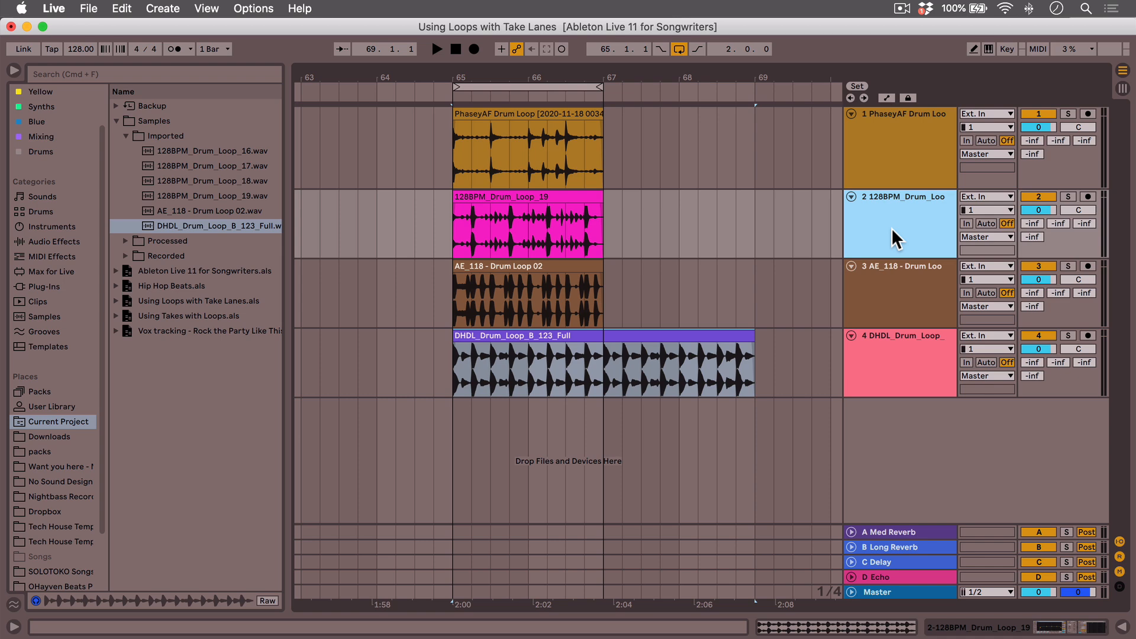
# Step: Insert take lanes on track 2 to hold the four drum loops
pyautogui.rightClick(899, 223)
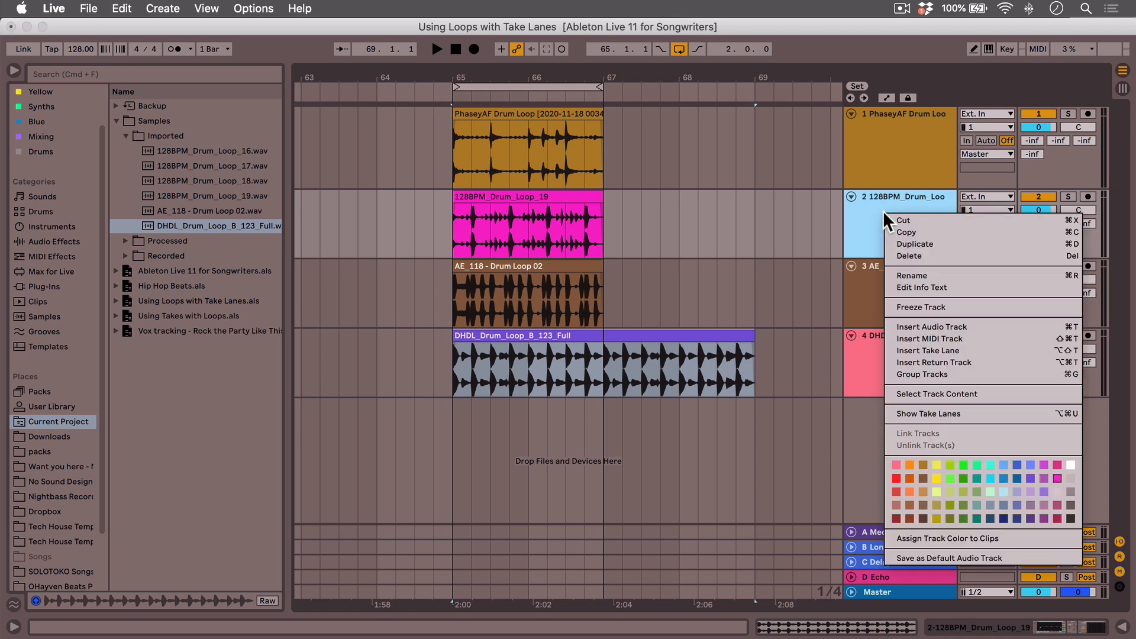
pyautogui.moveTo(930, 349)
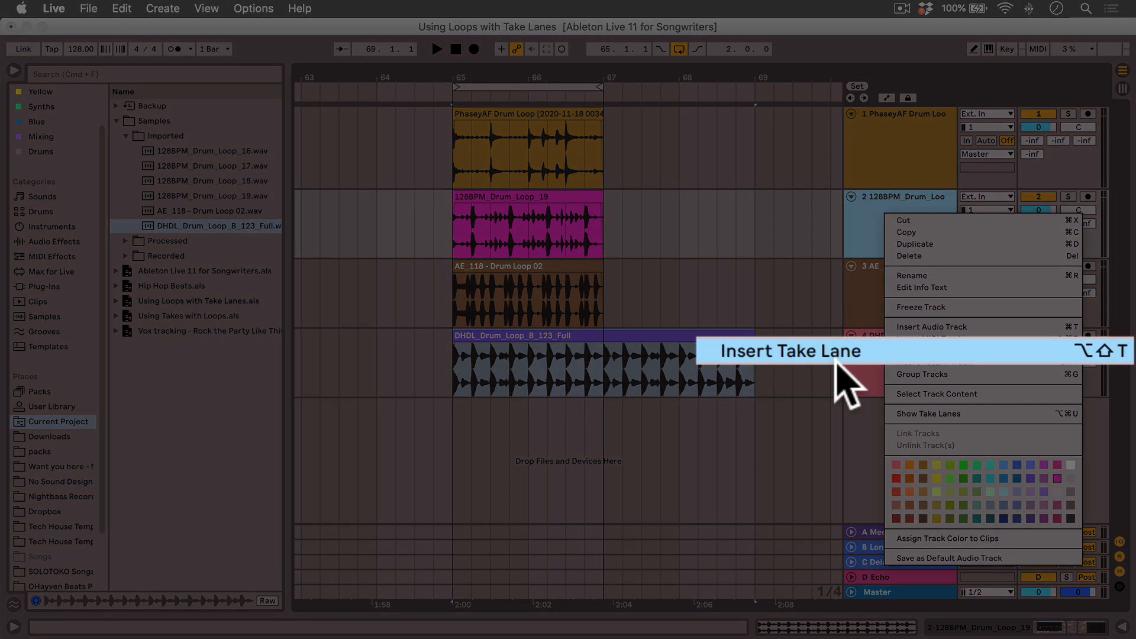
pyautogui.moveTo(836, 370)
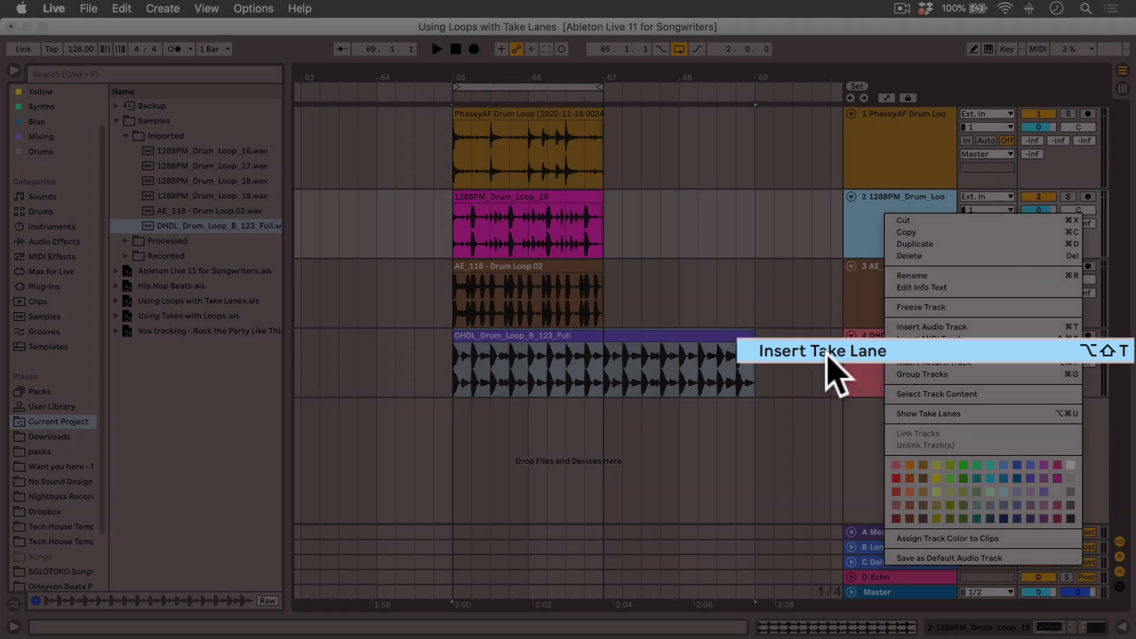
pyautogui.click(821, 351)
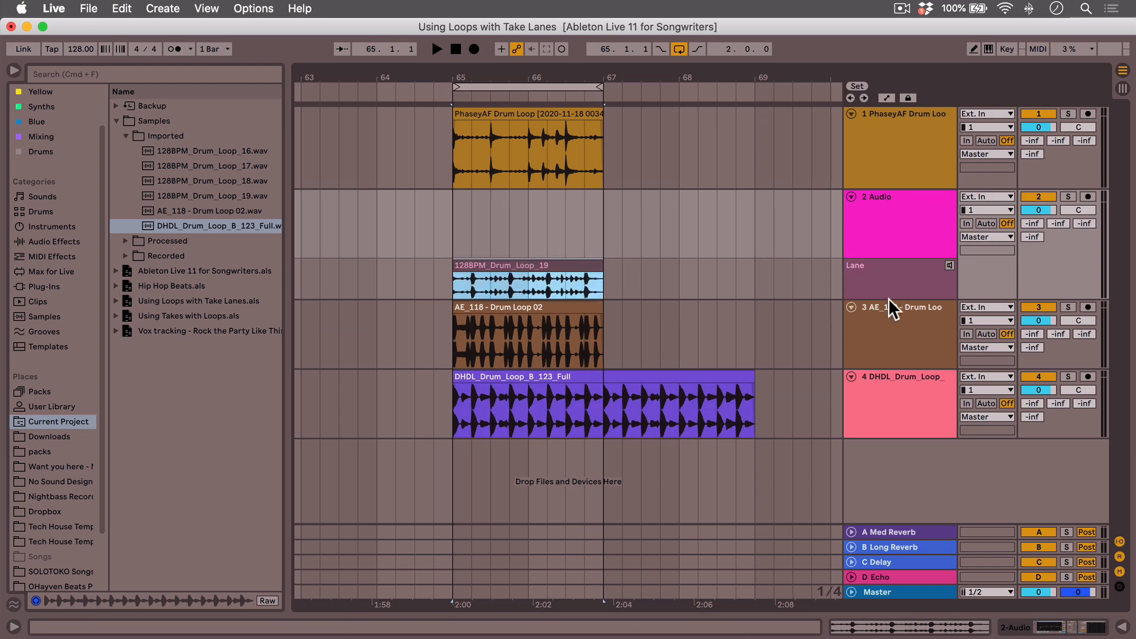
pyautogui.rightClick(892, 279)
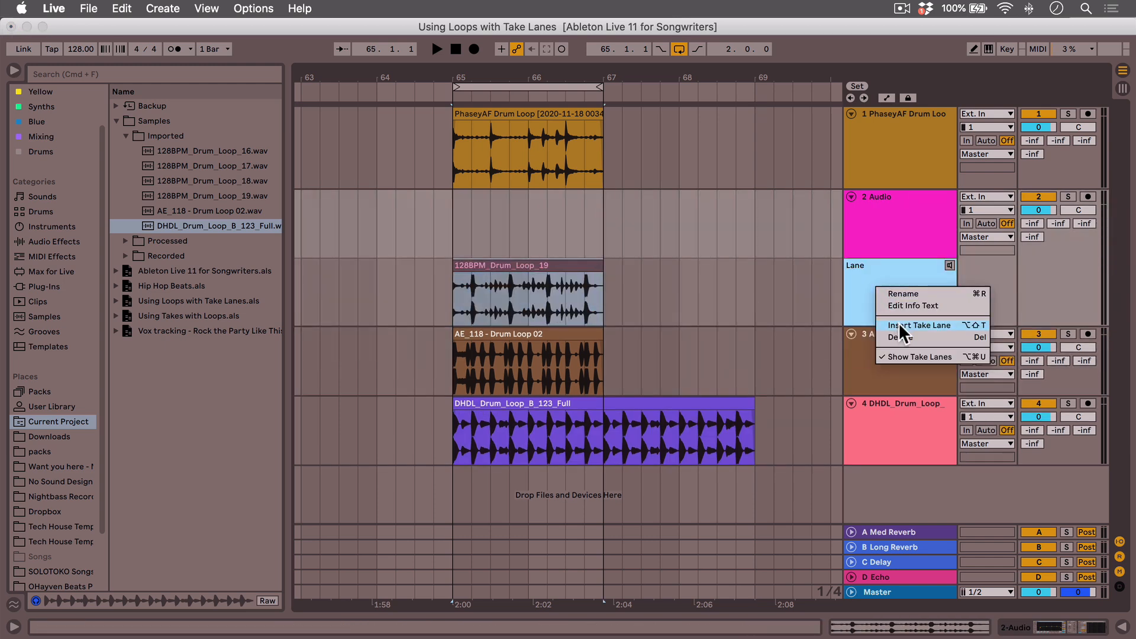
pyautogui.click(921, 325)
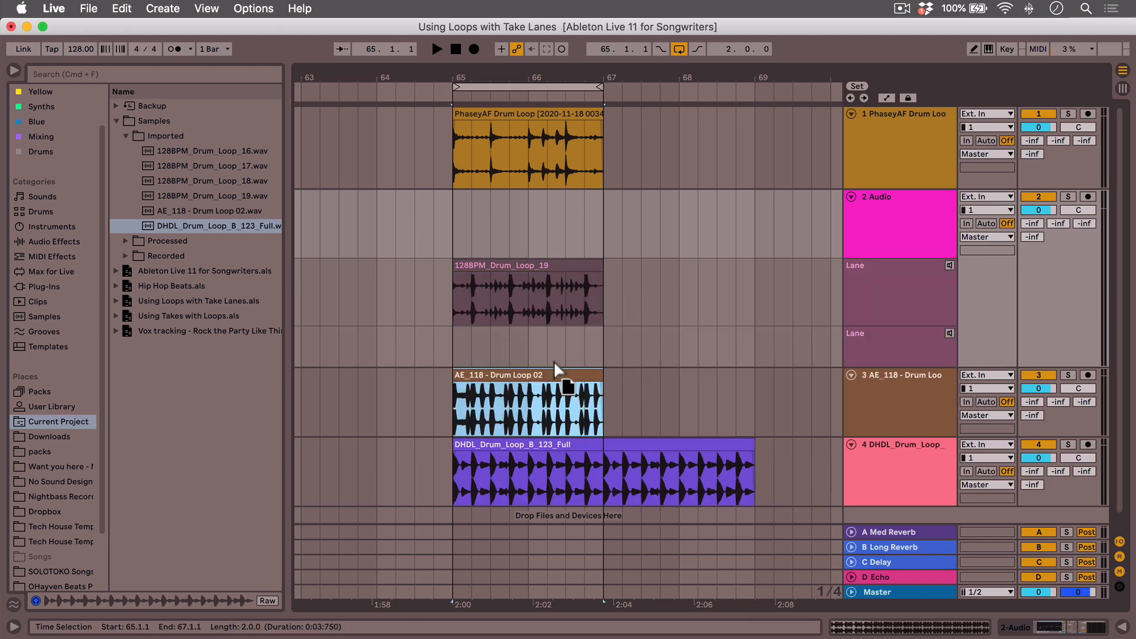
pyautogui.rightClick(898, 346)
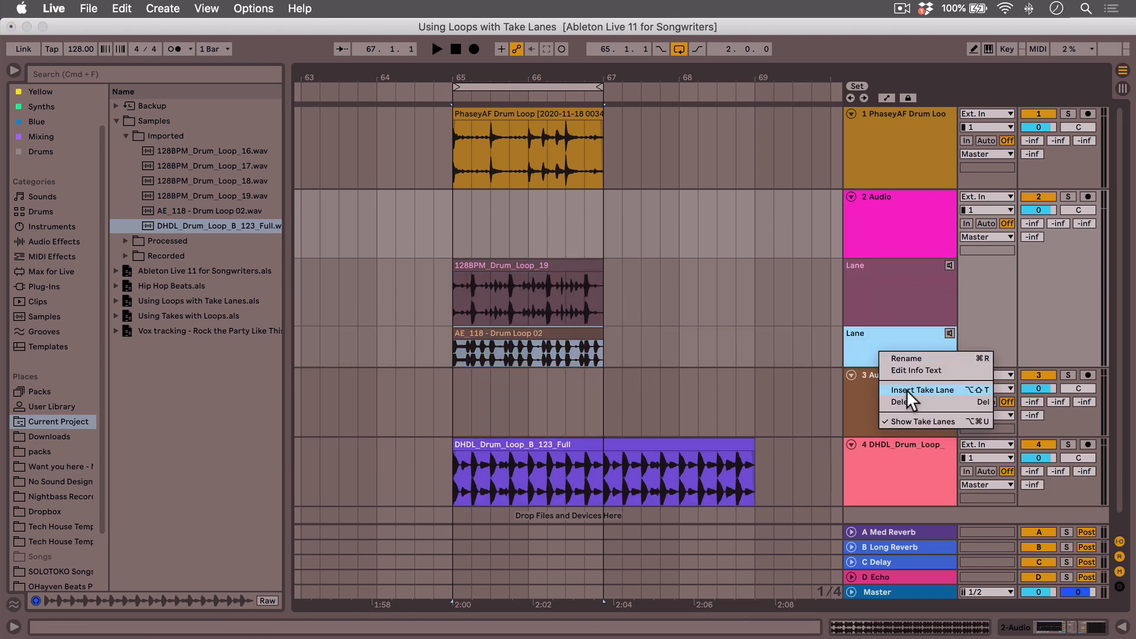
pyautogui.click(921, 389)
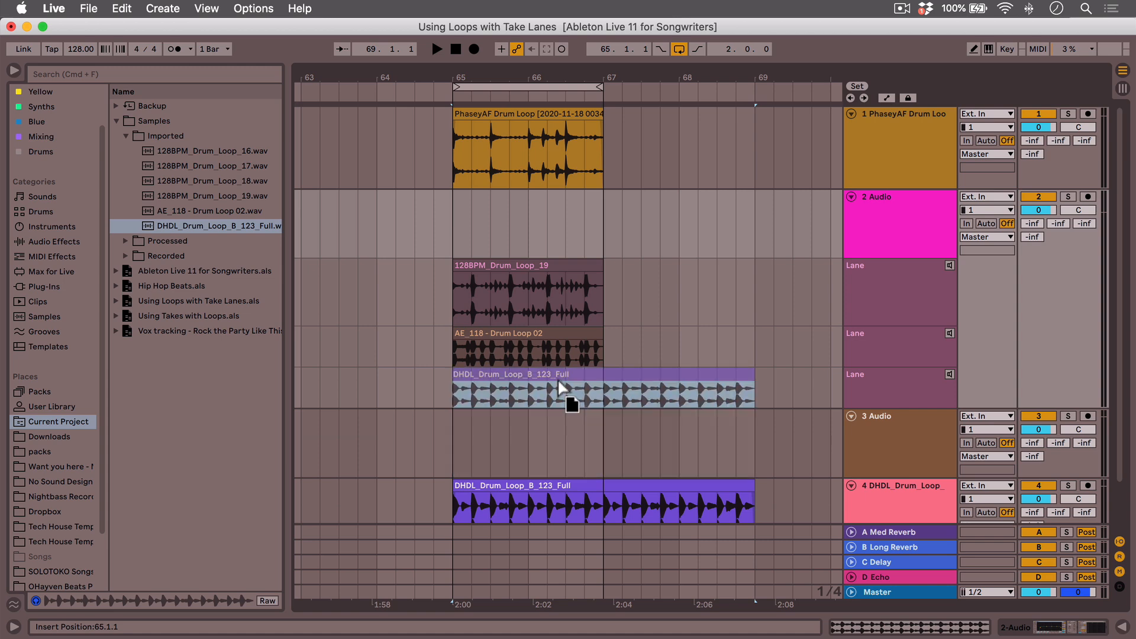
pyautogui.rightClick(898, 266)
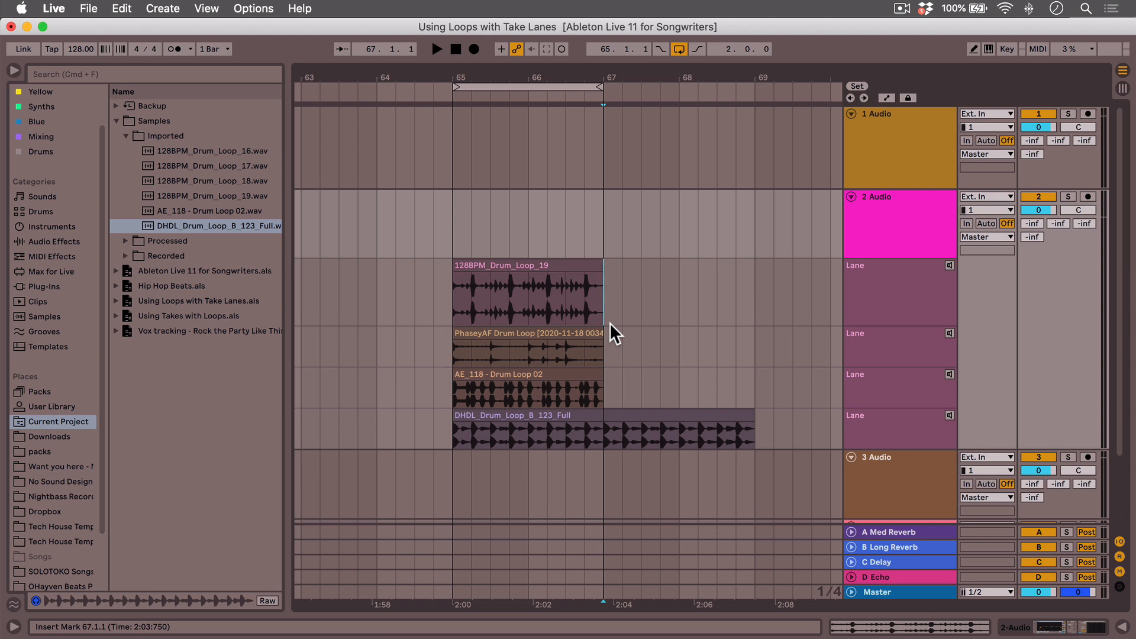
pyautogui.moveTo(586, 296)
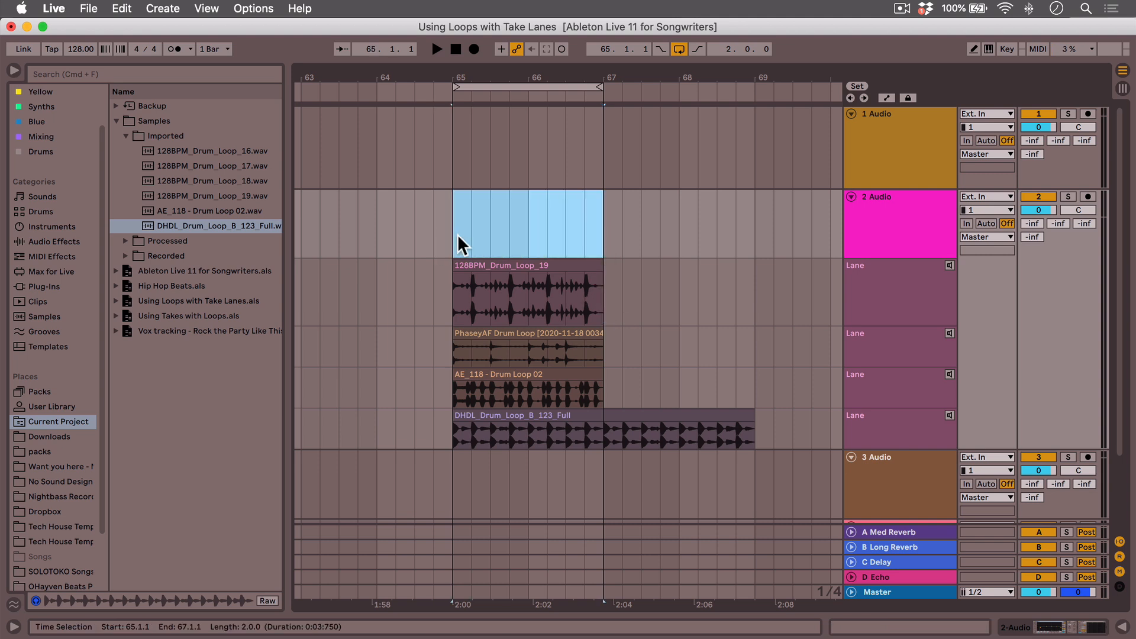
# Step: Comp track 2's drum loop in Draw Mode from lane slices, including one from AE_118
pyautogui.click(464, 225)
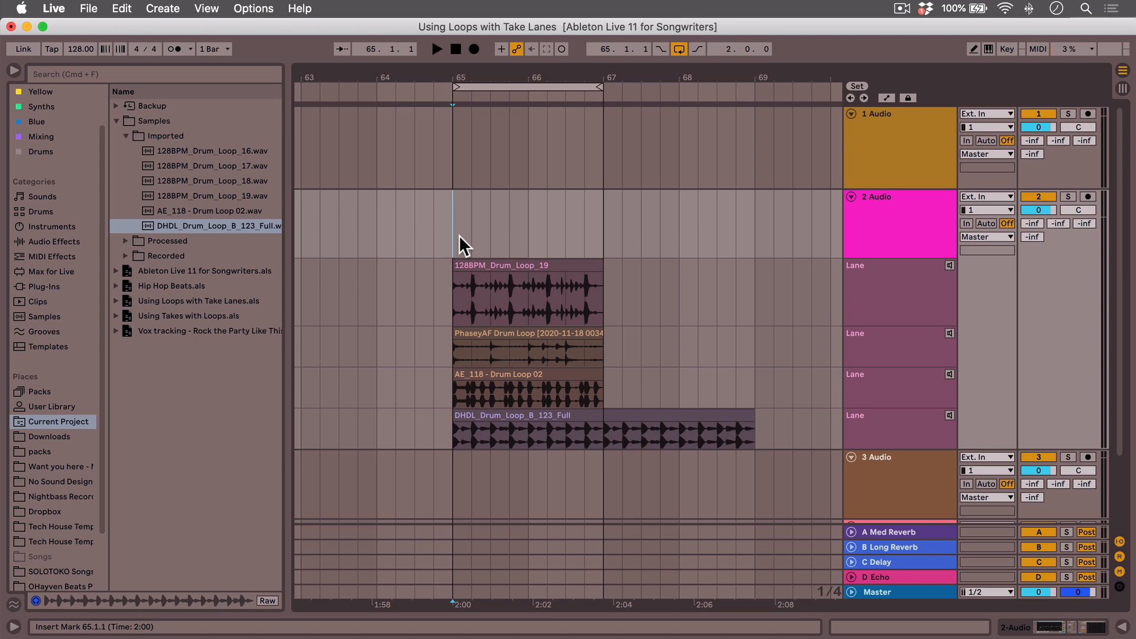
pyautogui.moveTo(507, 77)
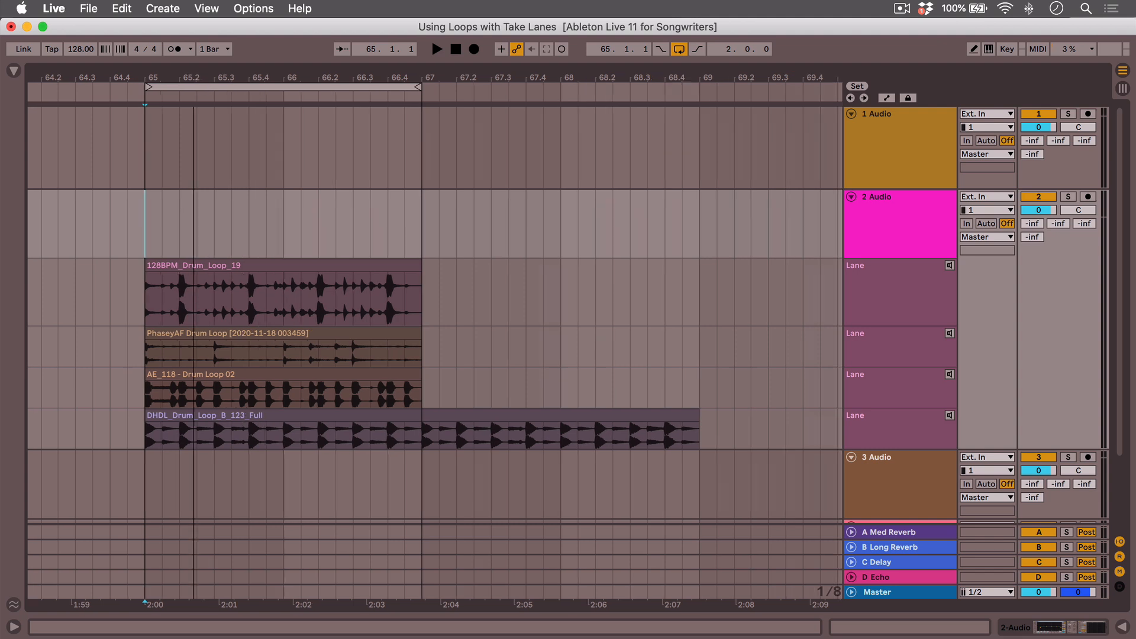
pyautogui.press('b')
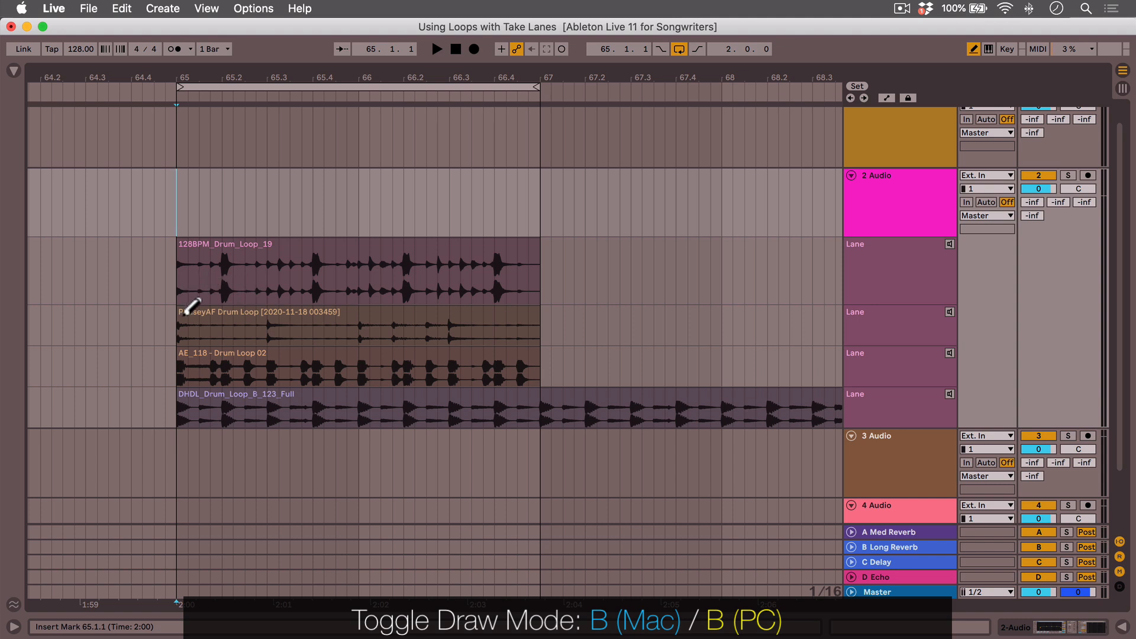
pyautogui.click(436, 49)
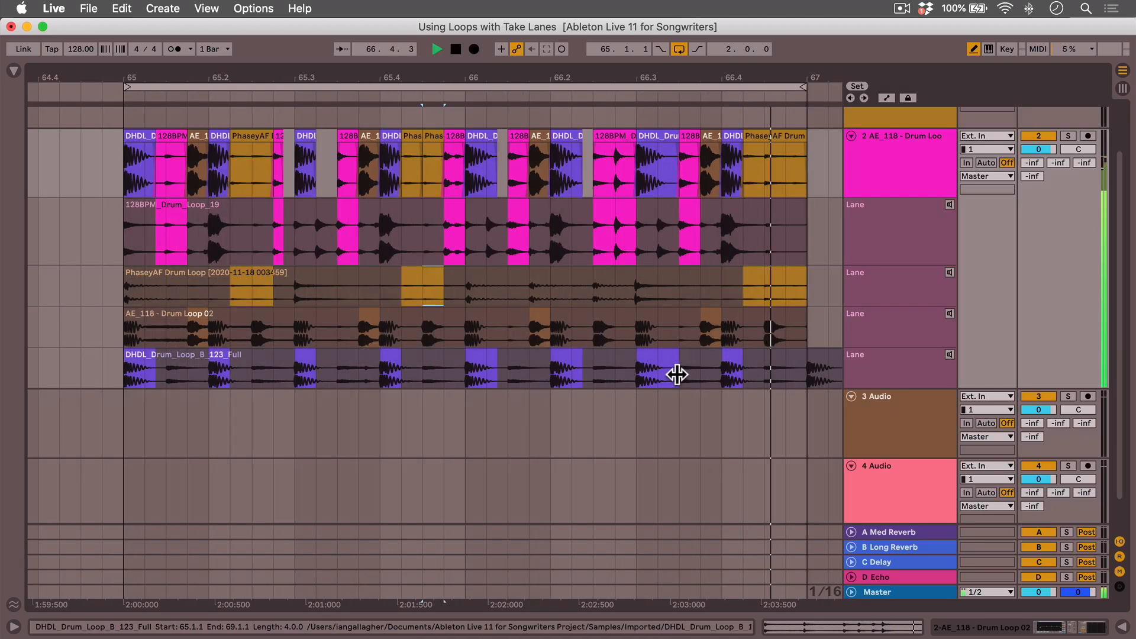
pyautogui.click(678, 330)
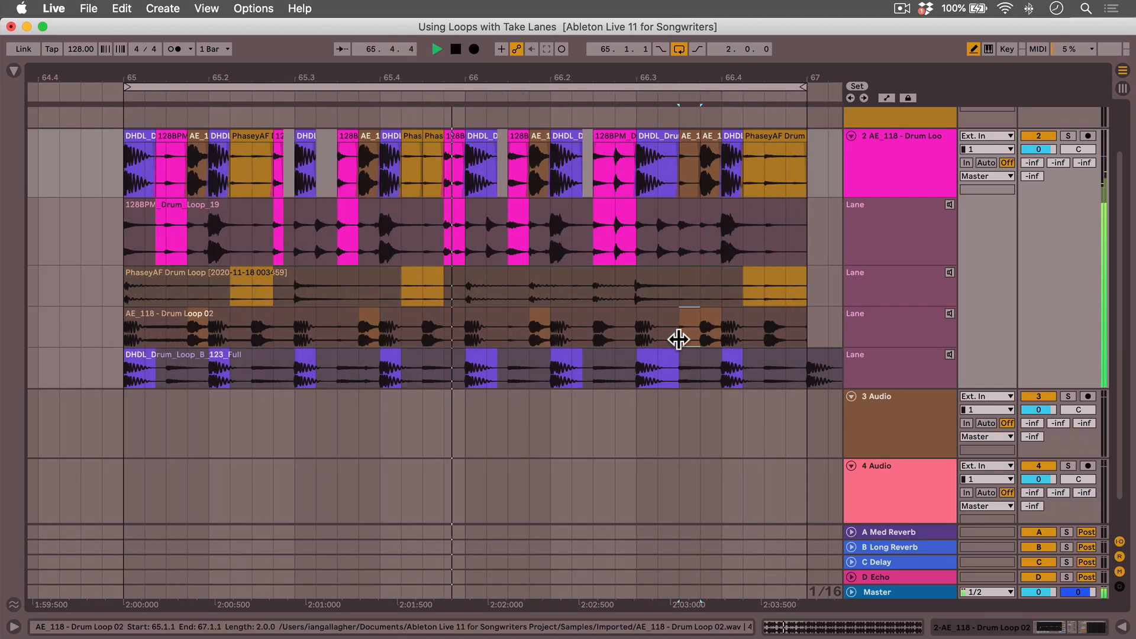
pyautogui.click(131, 77)
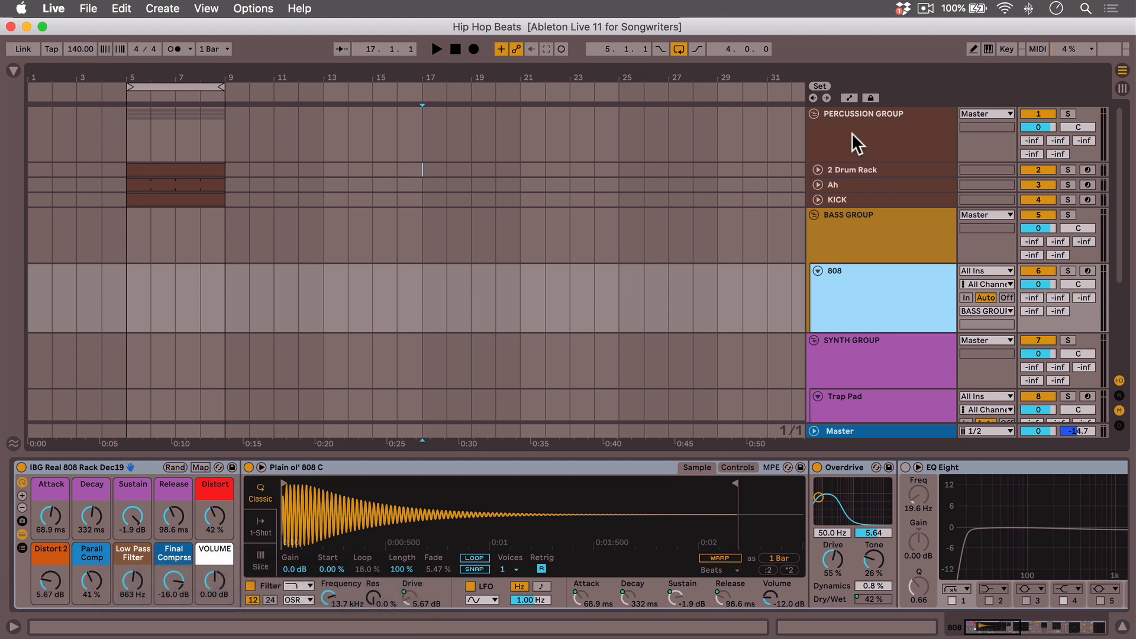
pyautogui.moveTo(875, 303)
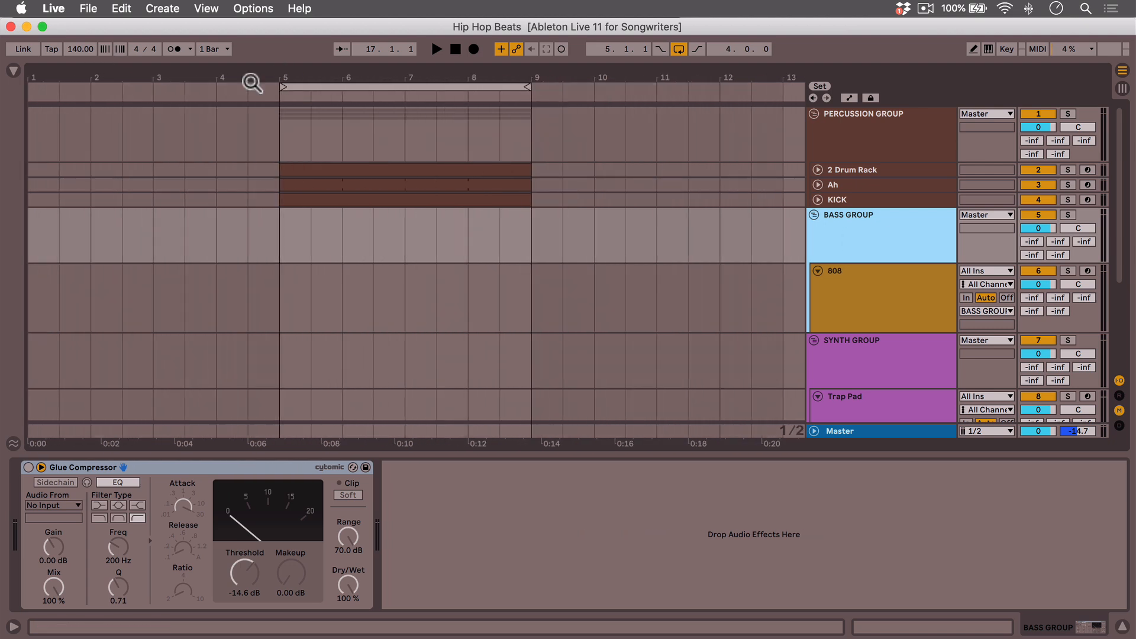
# Step: Place the insert point at bar 5 in Hip Hop Beats' Bass Group track
pyautogui.click(436, 48)
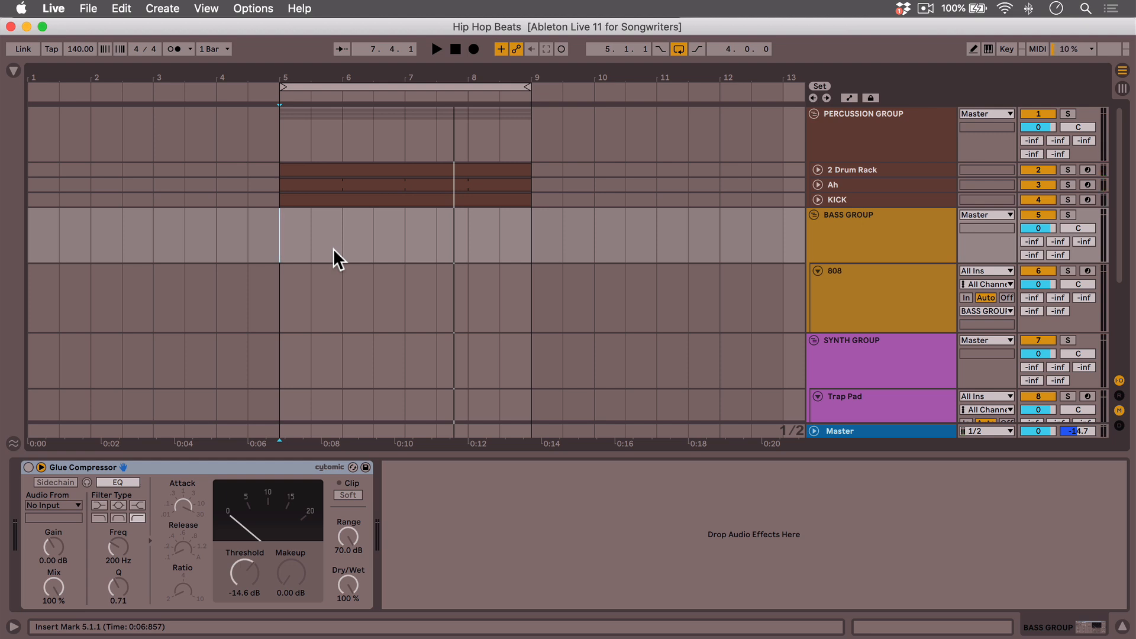
pyautogui.scroll(-3)
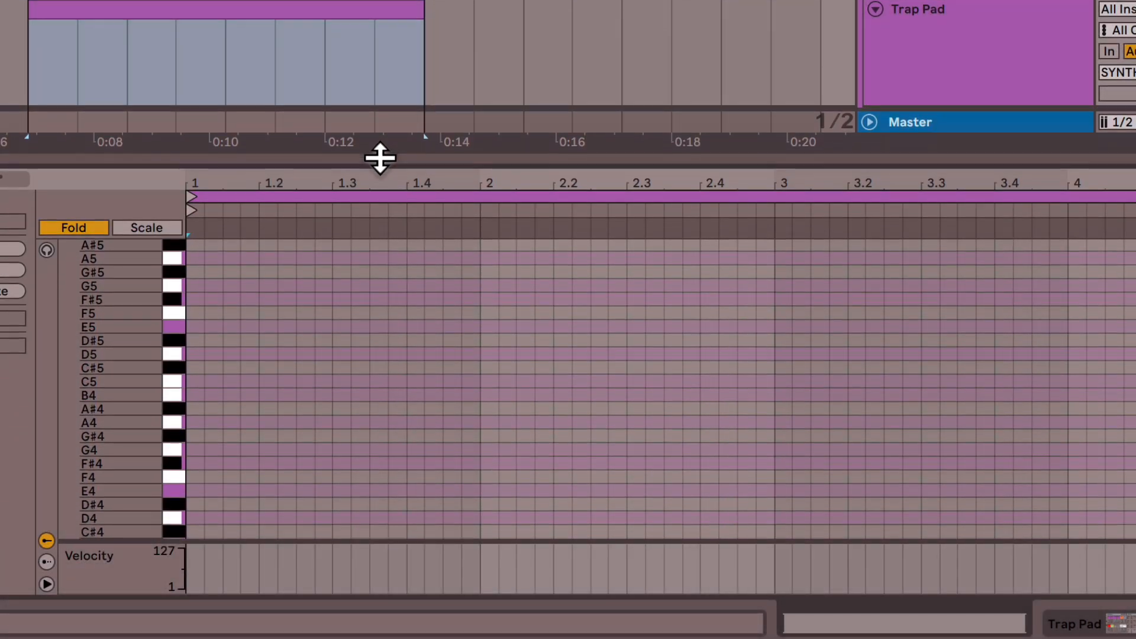
pyautogui.moveTo(266, 332)
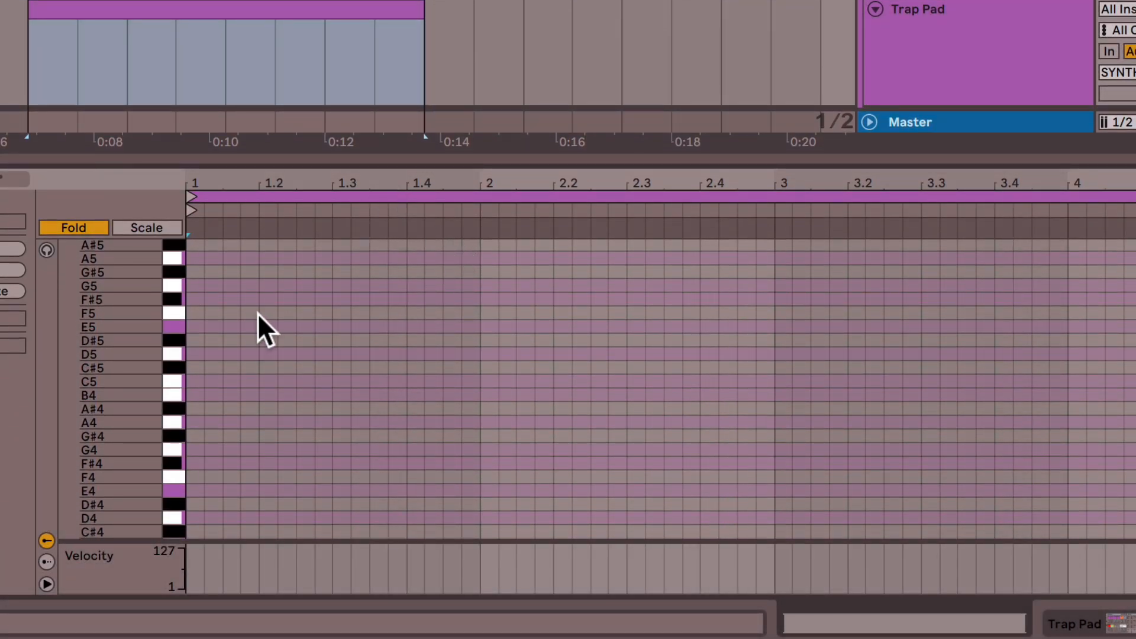
pyautogui.moveTo(250, 329)
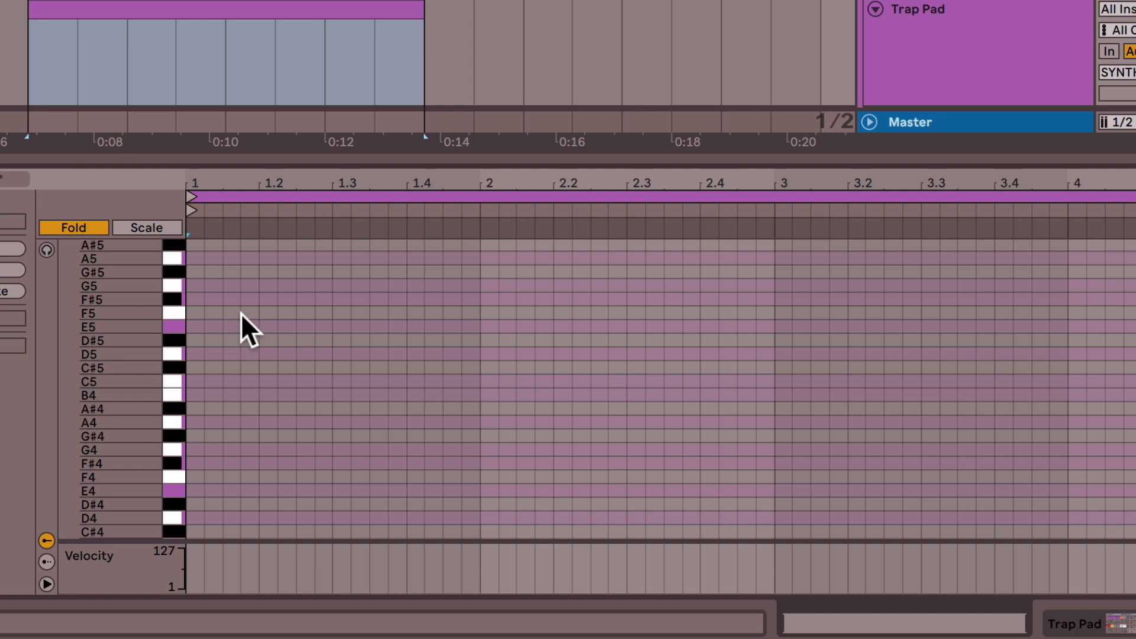
pyautogui.moveTo(202, 301)
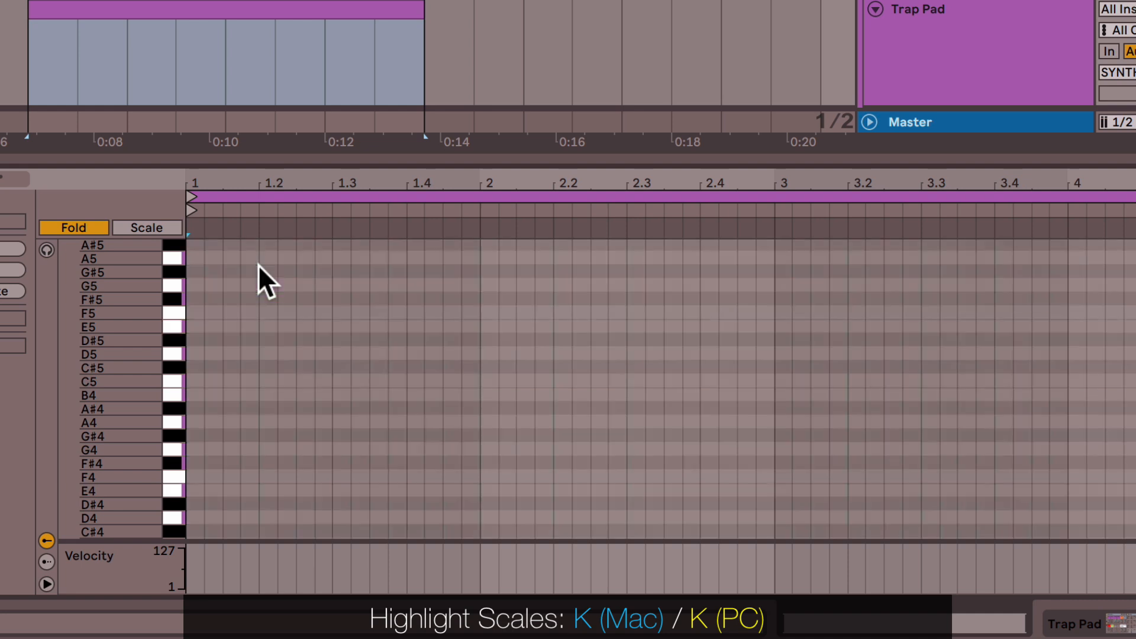
pyautogui.press('k')
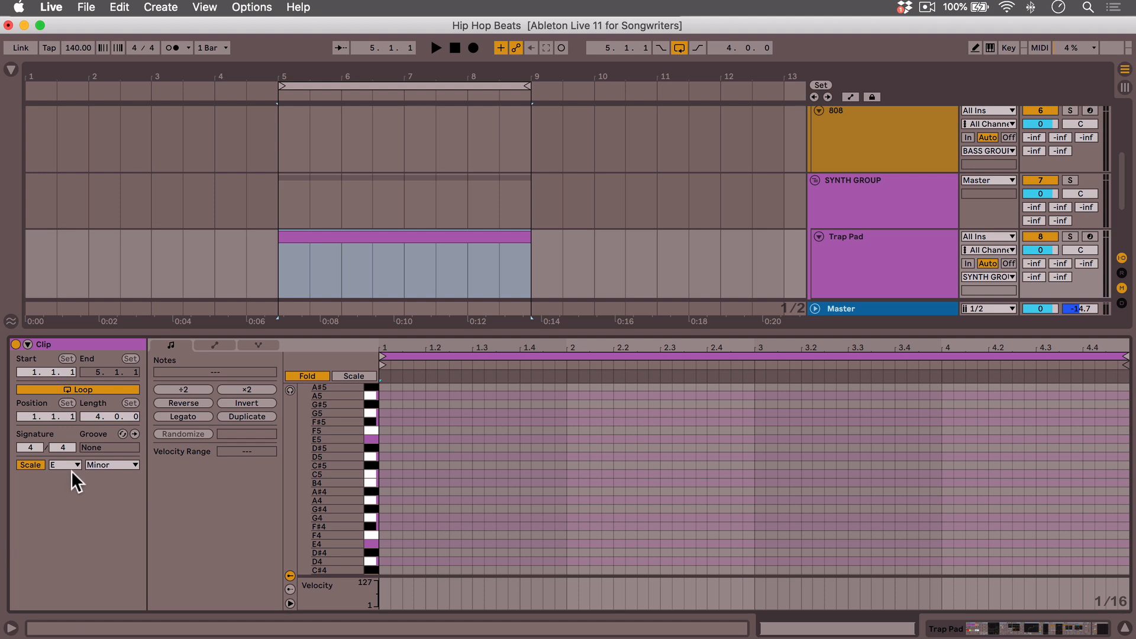
# Step: Set E as the Trap Pad clip's scale root and bring up the scale type list
pyautogui.click(63, 464)
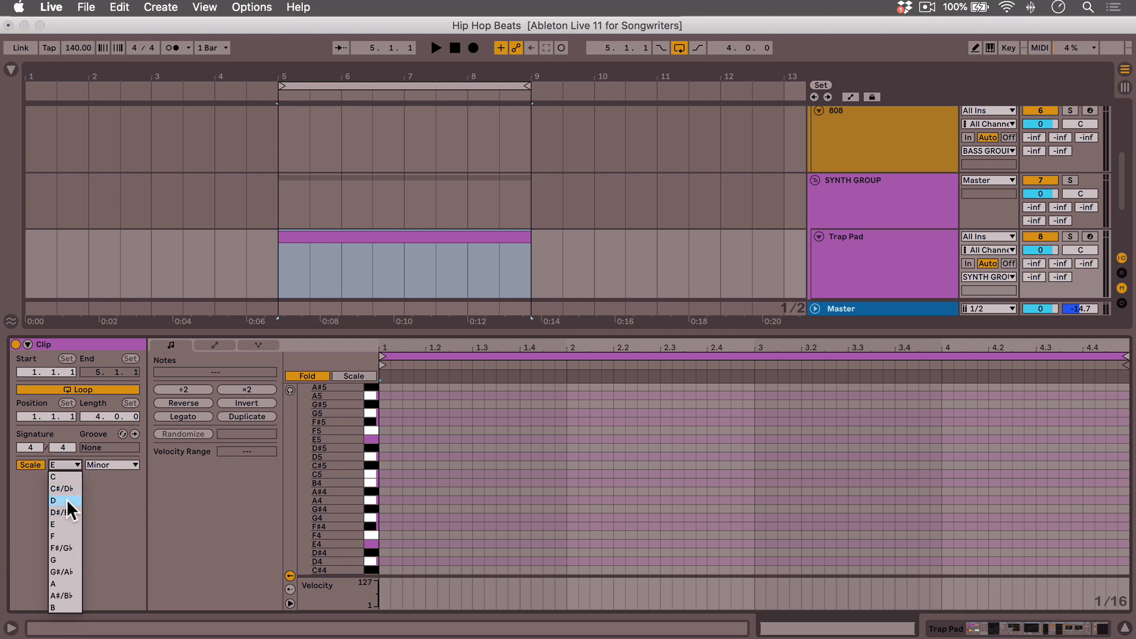
pyautogui.moveTo(64, 525)
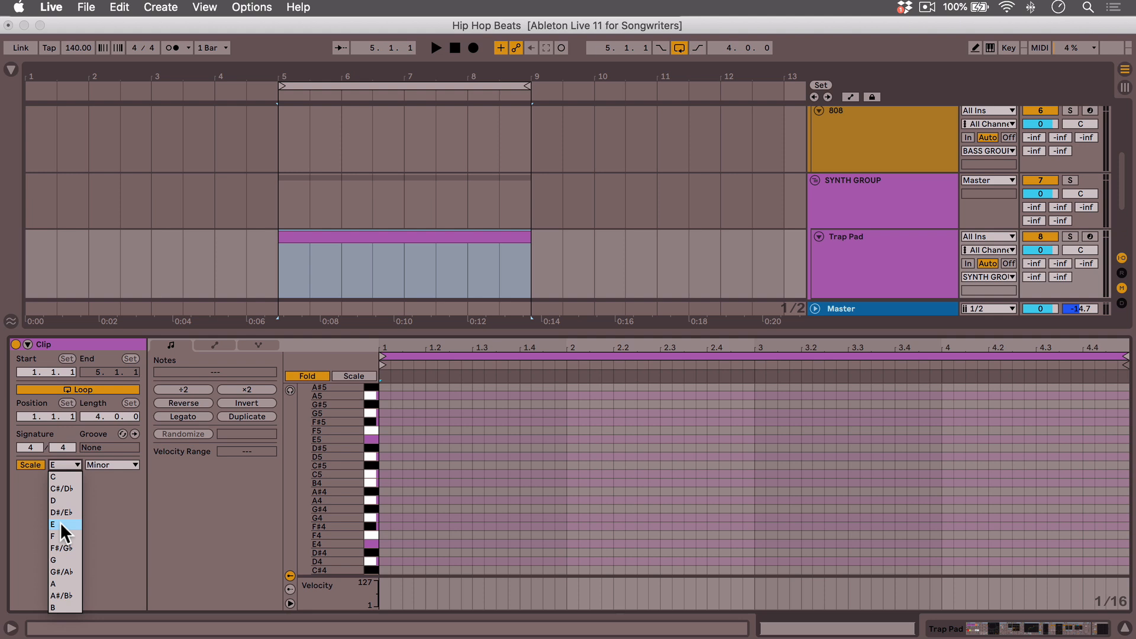
pyautogui.click(62, 524)
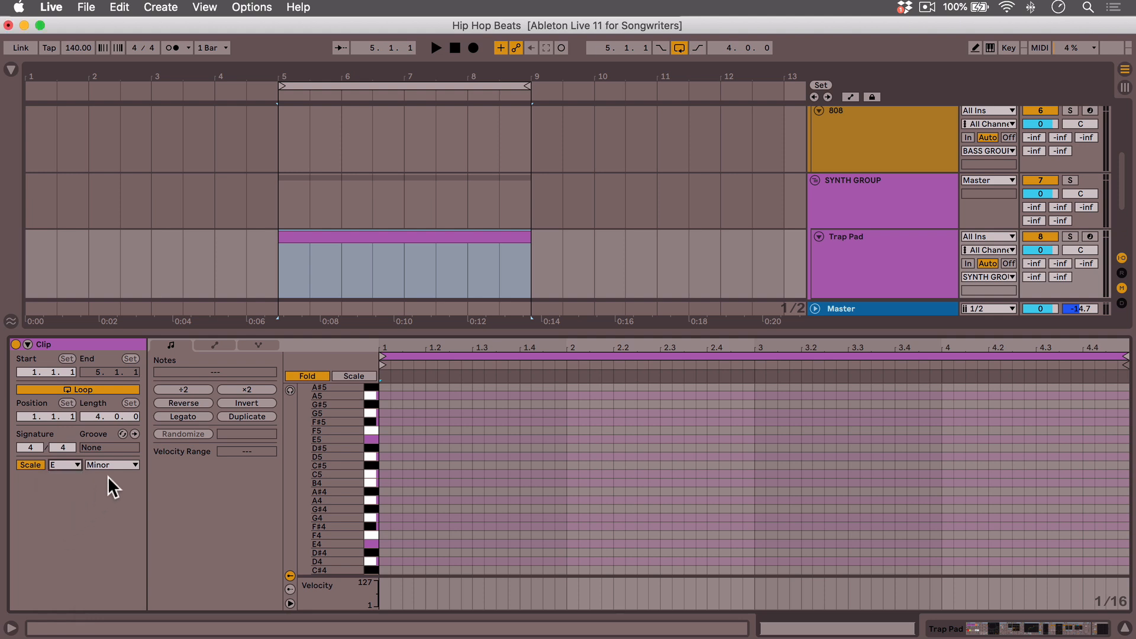
pyautogui.click(112, 464)
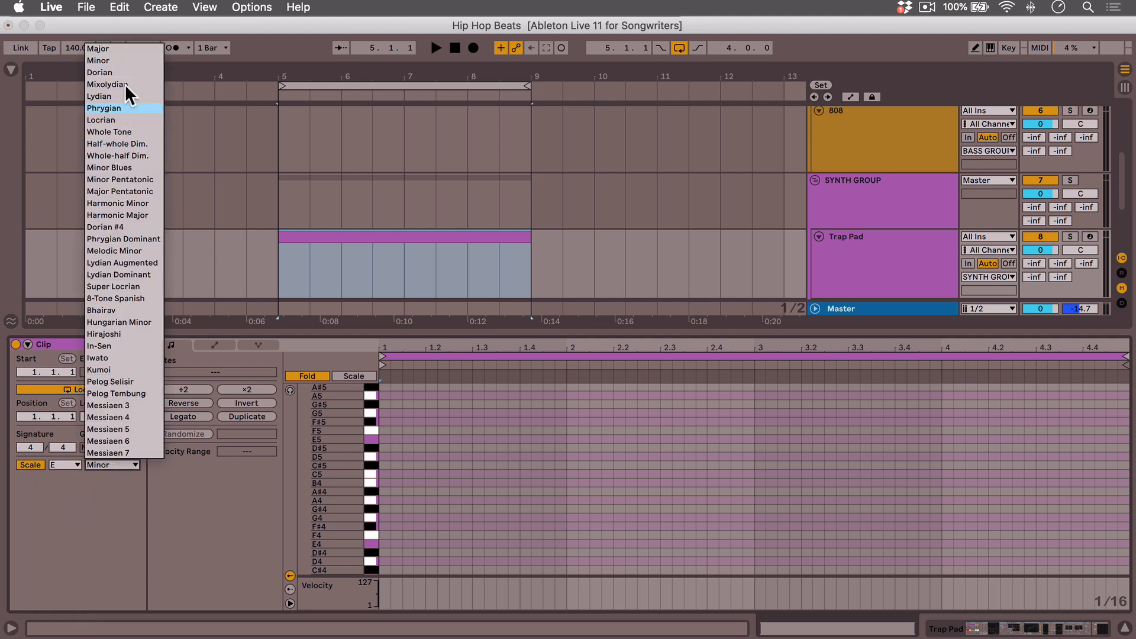
pyautogui.moveTo(100, 72)
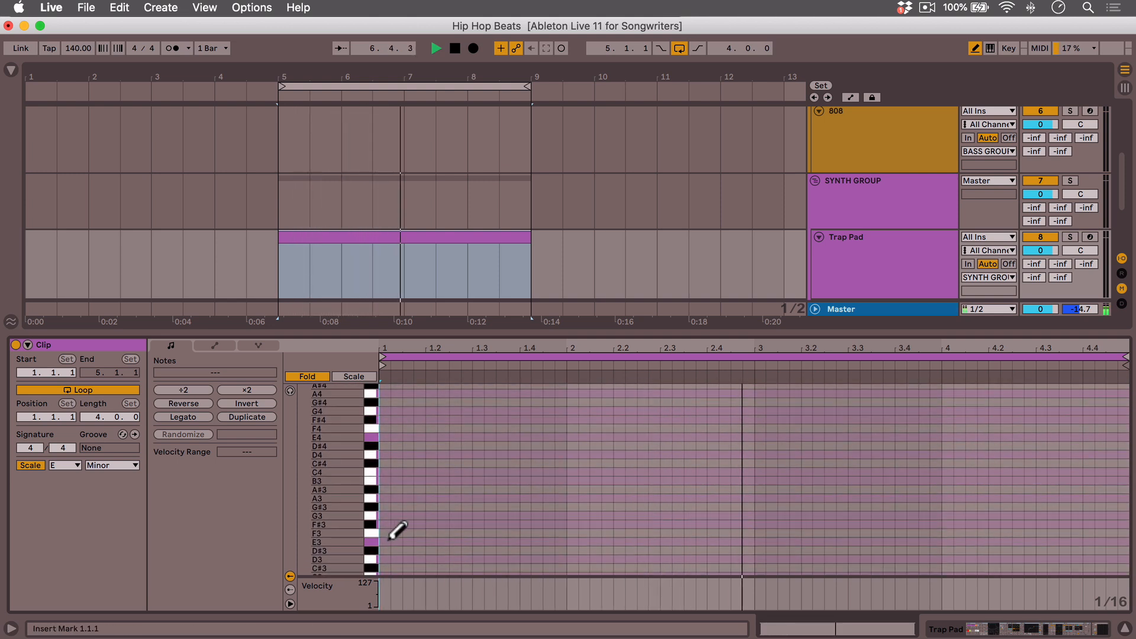
# Step: Draw the first E minor pad chord note at bar 1 of the Trap Pad clip
pyautogui.click(391, 424)
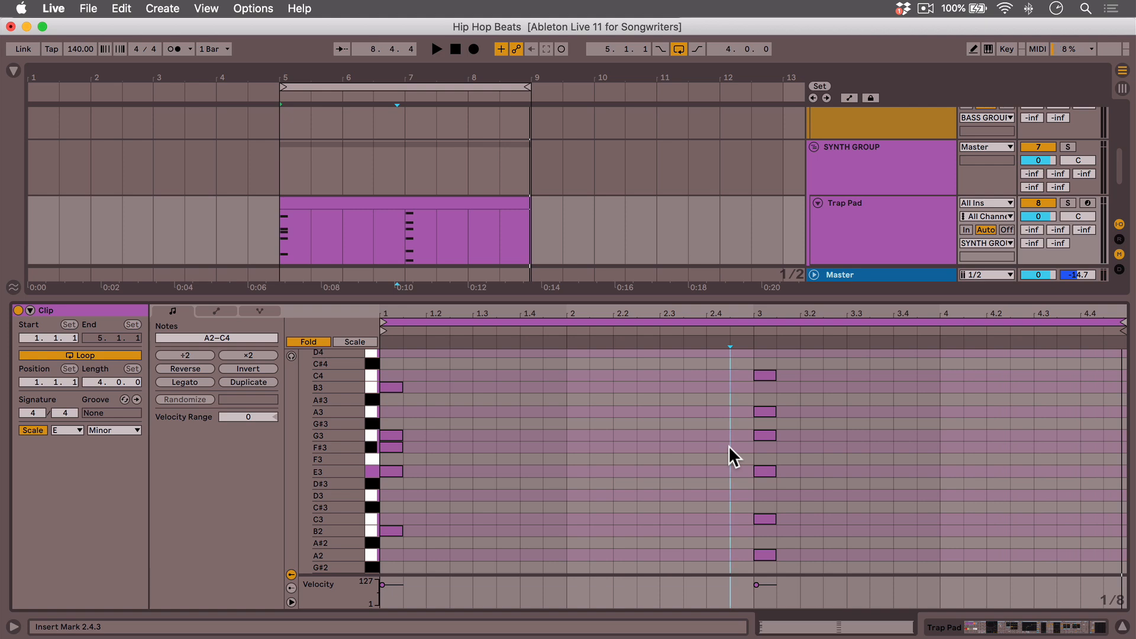
# Step: Turn off Fold and enable Scale to show only E minor note rows
pyautogui.click(307, 341)
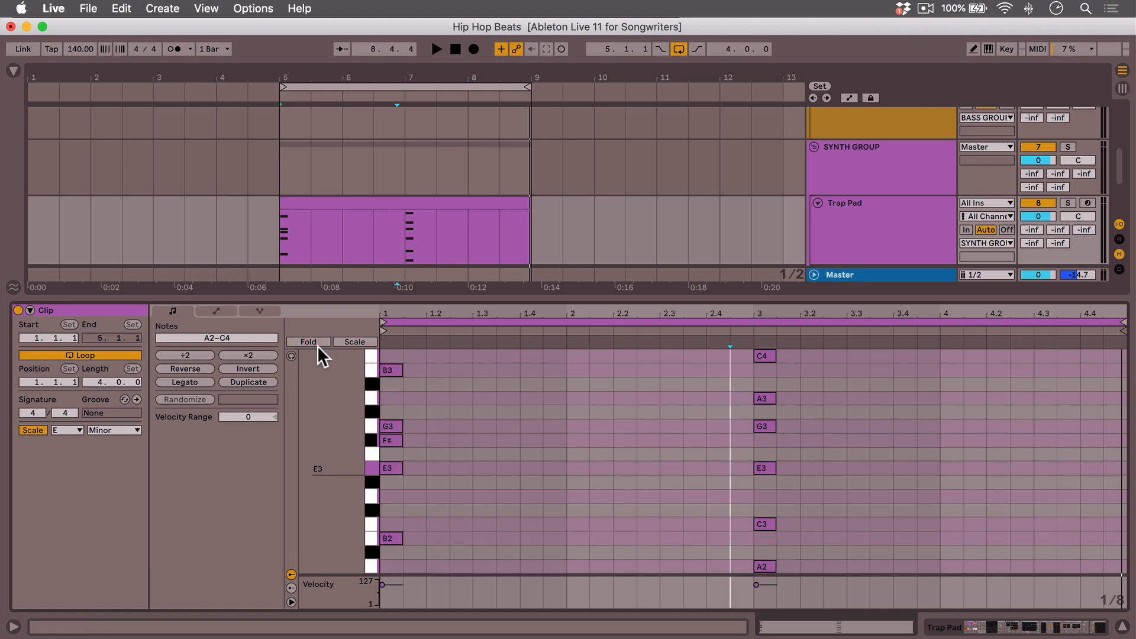
pyautogui.click(308, 341)
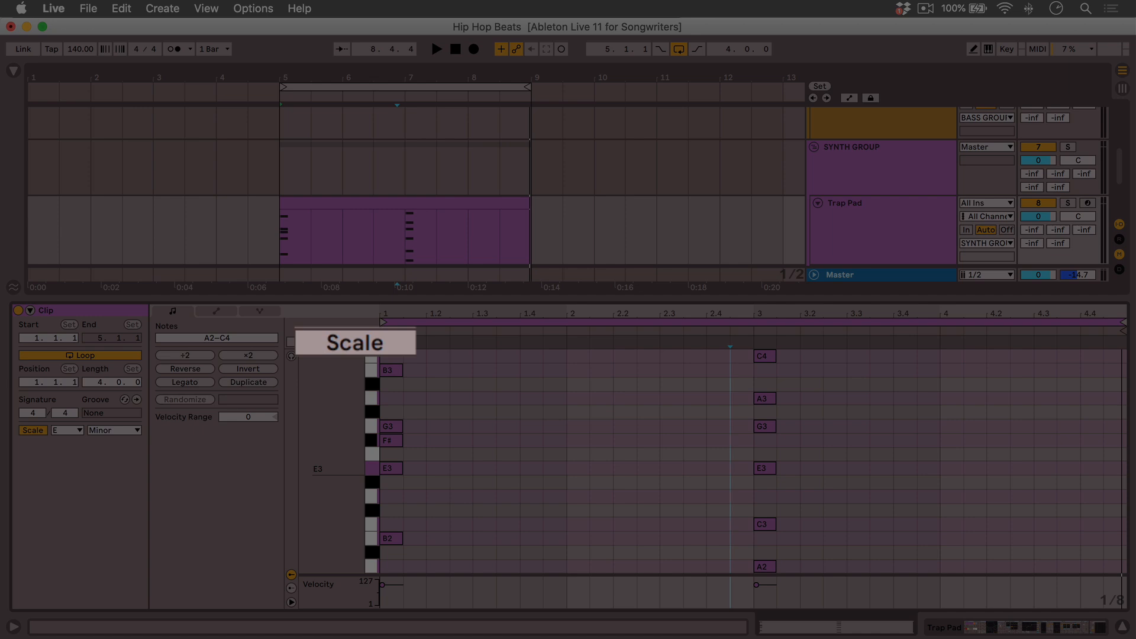
pyautogui.click(355, 341)
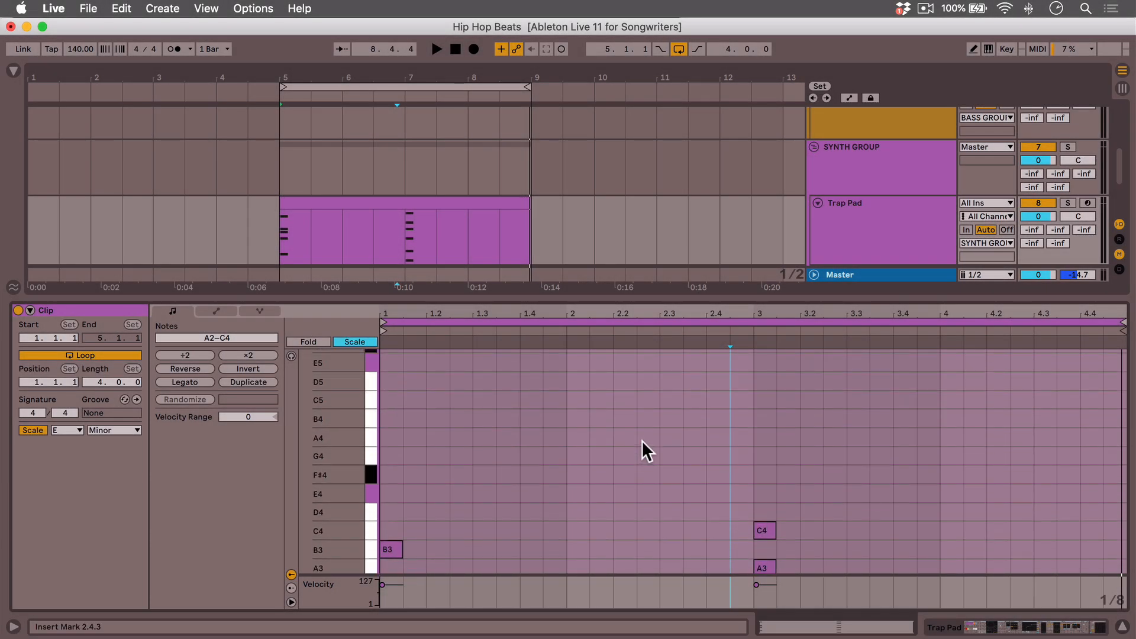
pyautogui.scroll(3)
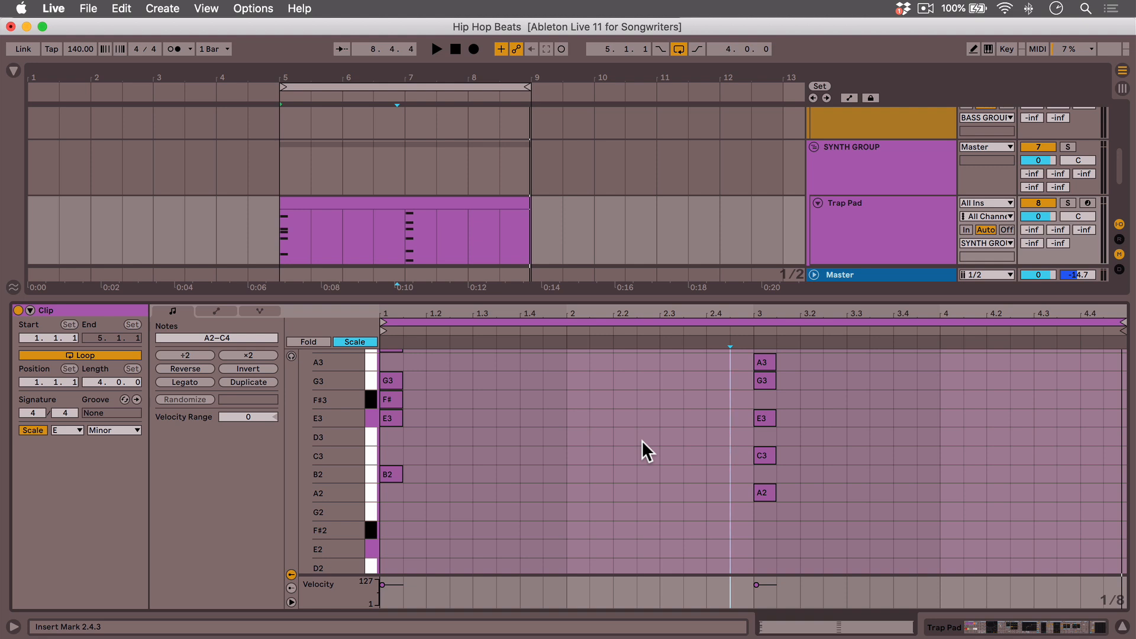
pyautogui.scroll(-3)
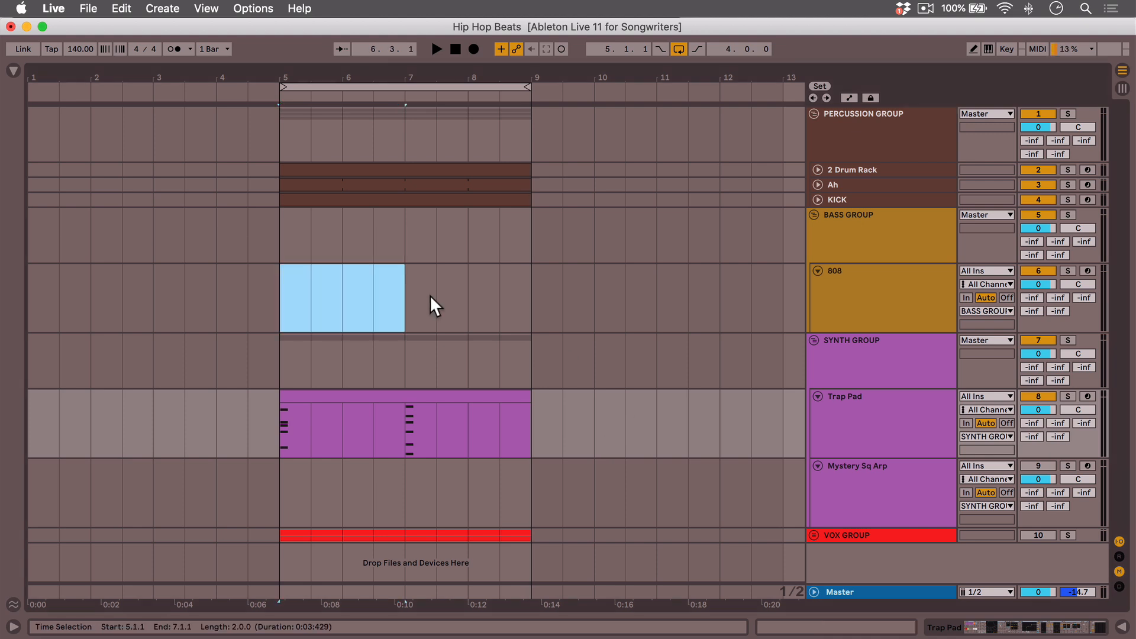
# Step: Create an 808 MIDI clip and pencil in bass notes from E2 at bar 5 to C3
pyautogui.doubleClick(341, 298)
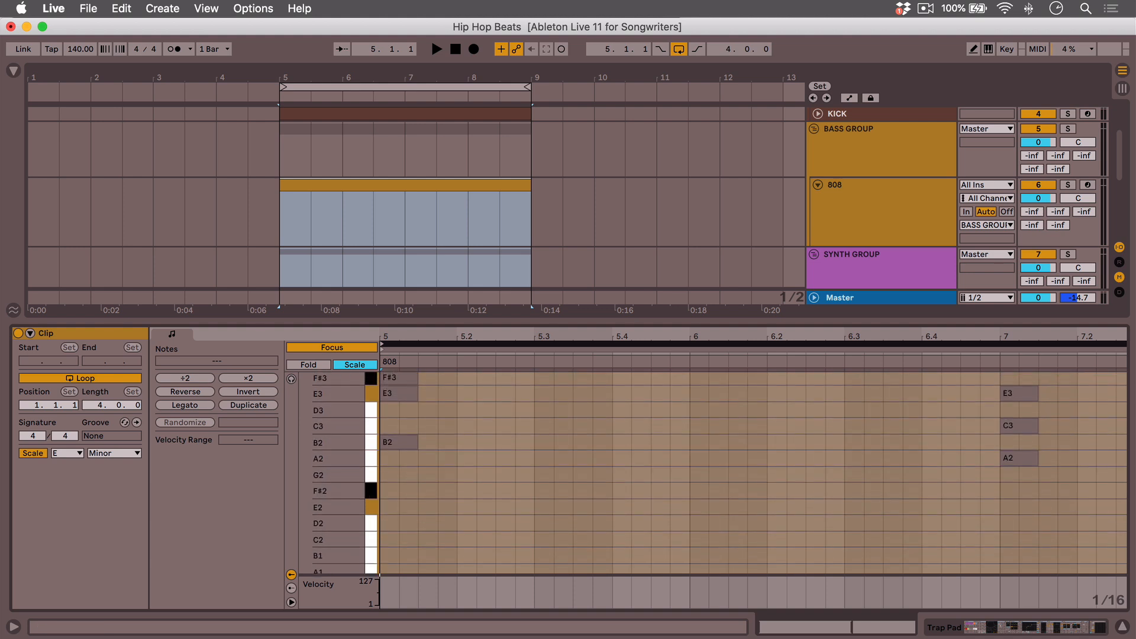
pyautogui.click(437, 49)
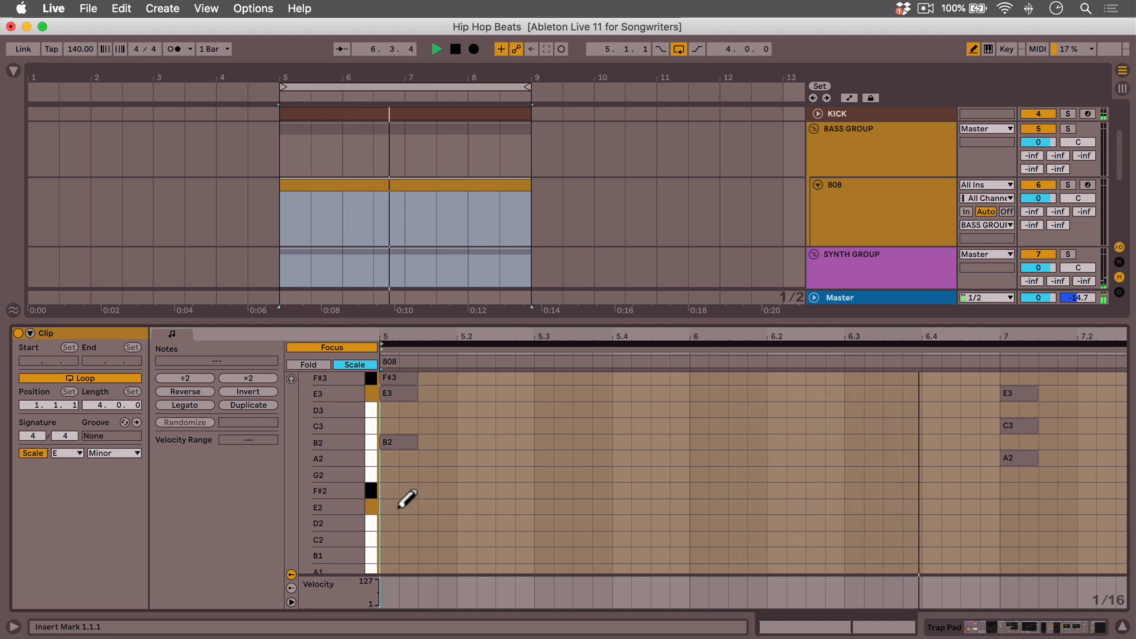
pyautogui.click(390, 506)
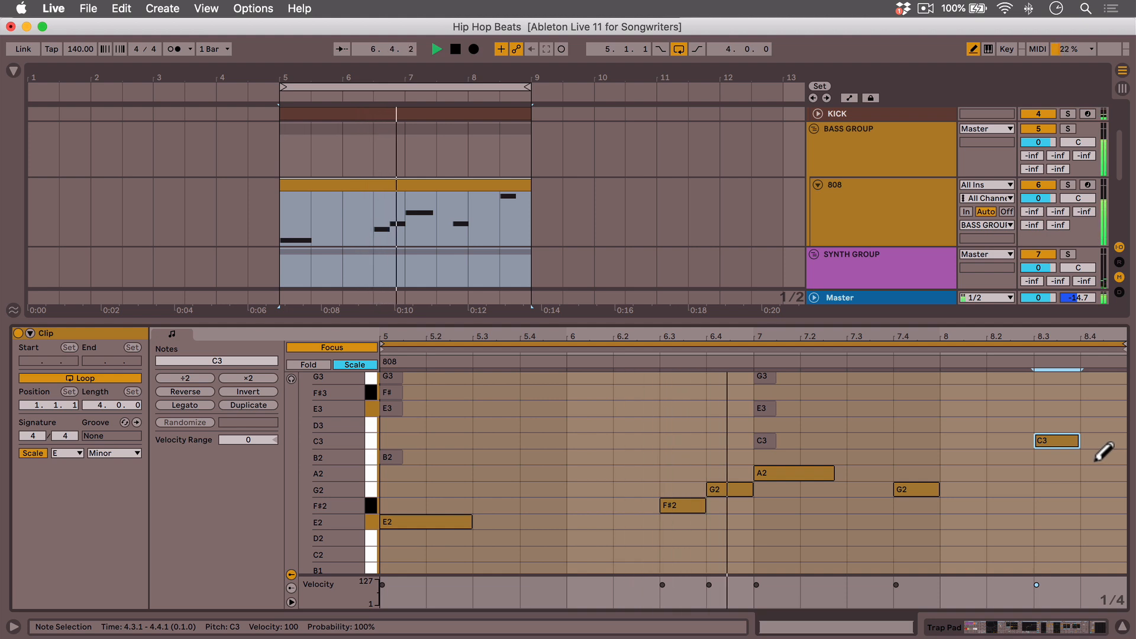
pyautogui.click(1101, 474)
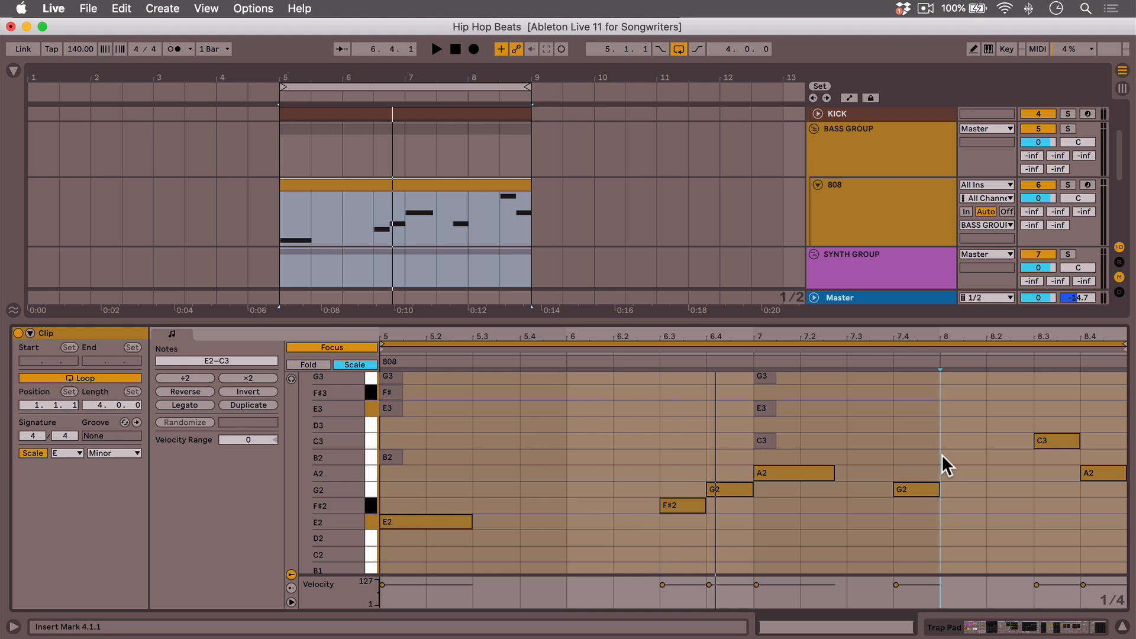
pyautogui.moveTo(354, 470)
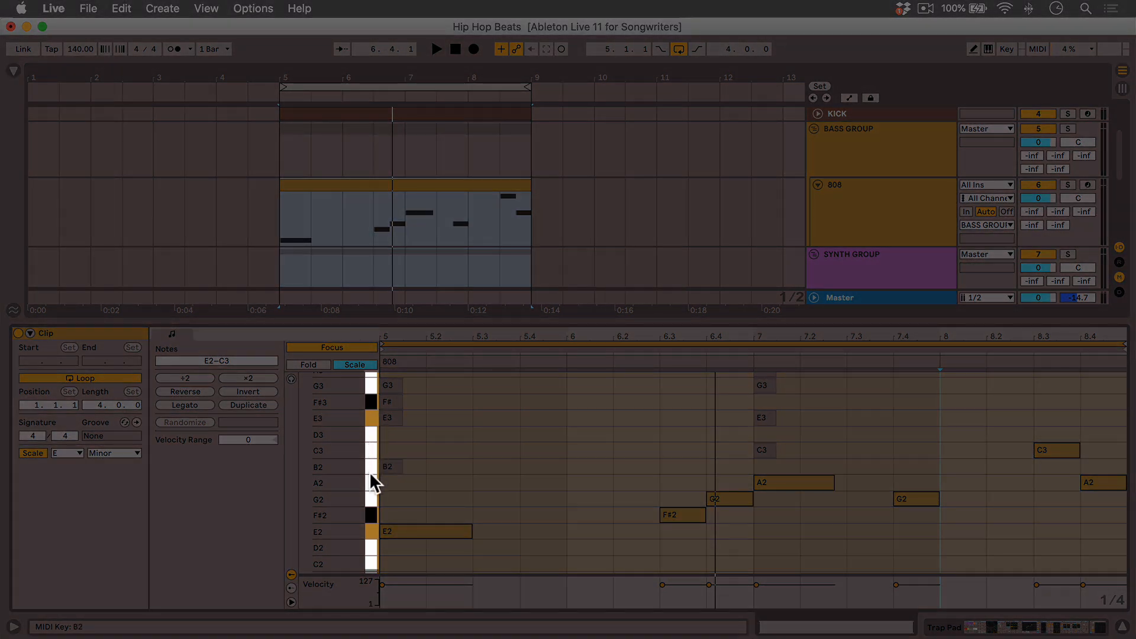
# Step: View the keyboard's note naming options and zoom in on the 808 note rows
pyautogui.rightClick(373, 484)
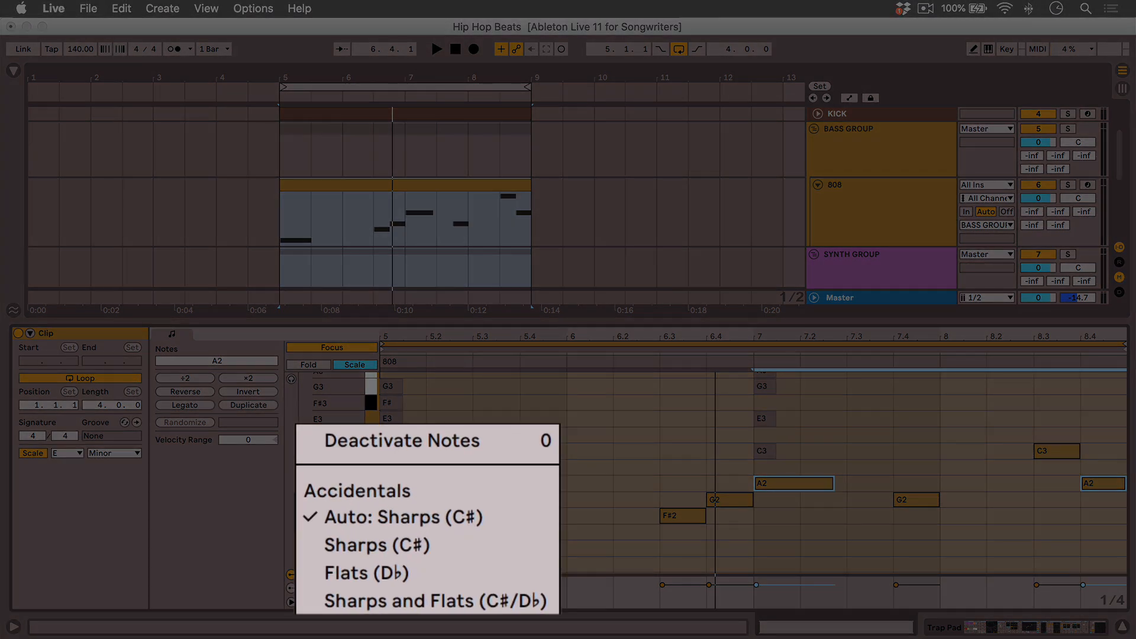
pyautogui.moveTo(367, 572)
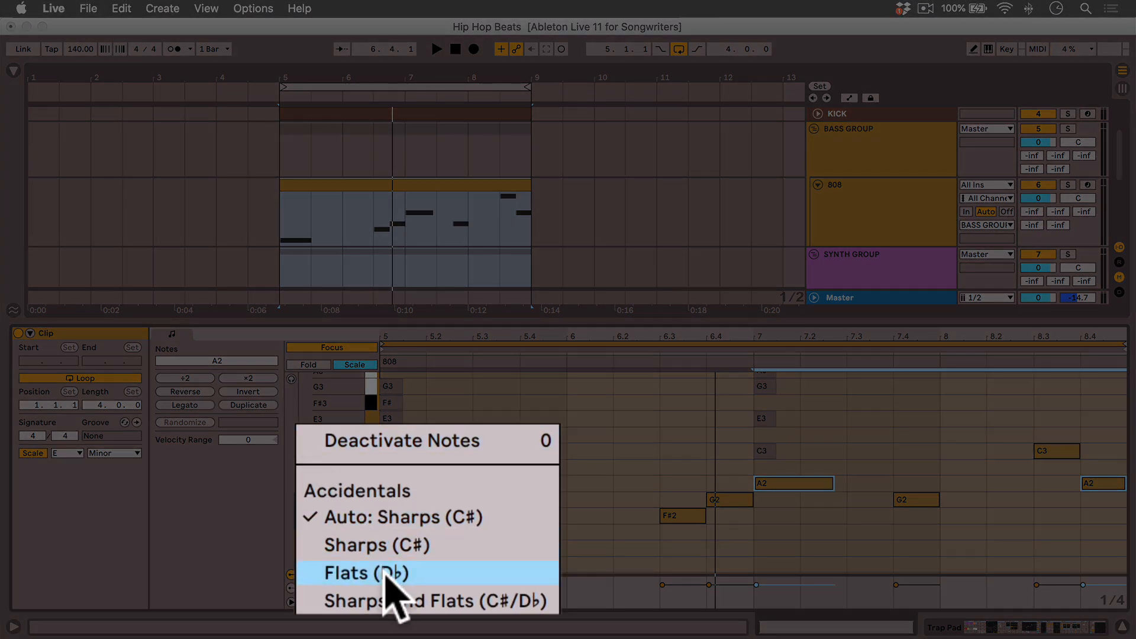
pyautogui.moveTo(346, 609)
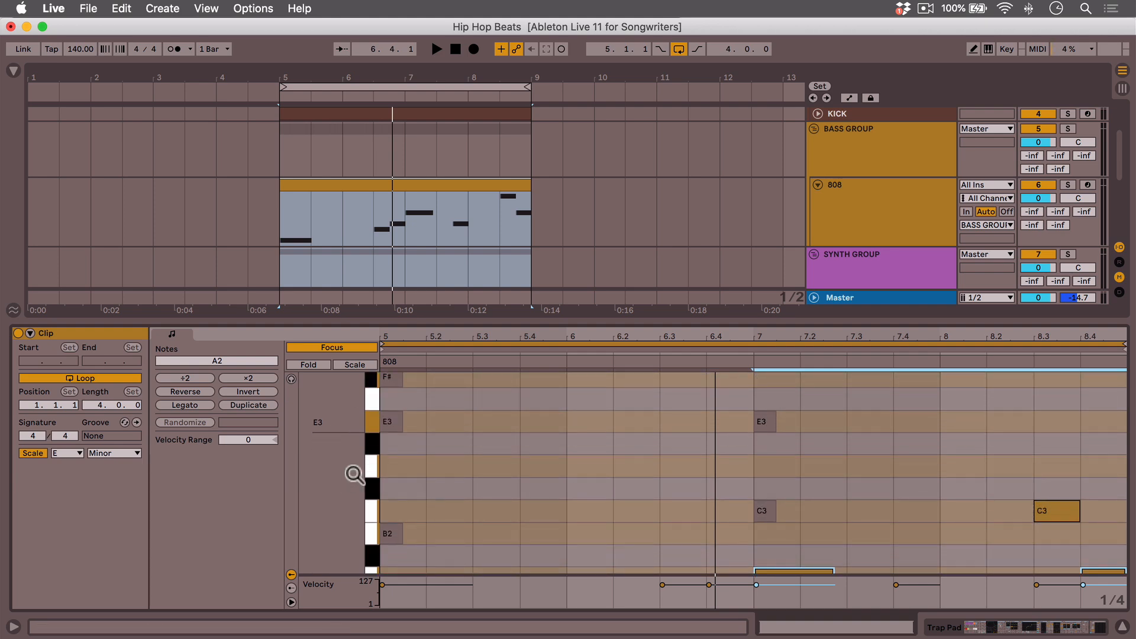
pyautogui.click(406, 444)
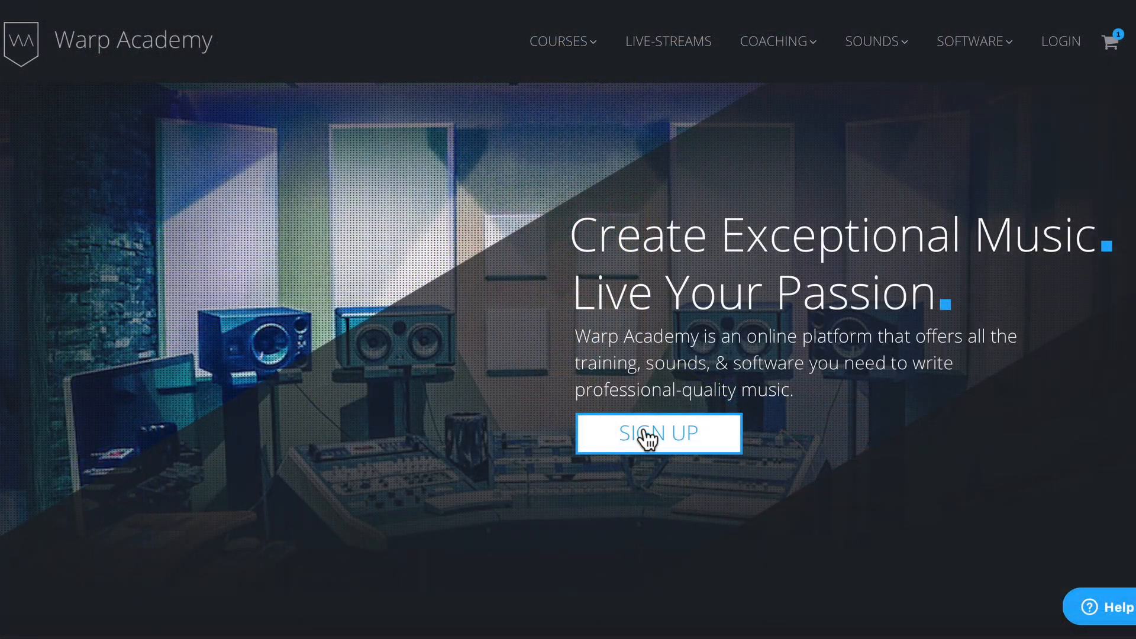
# Step: Go from the Warp Academy homepage to the course listings and scroll through them
pyautogui.click(658, 433)
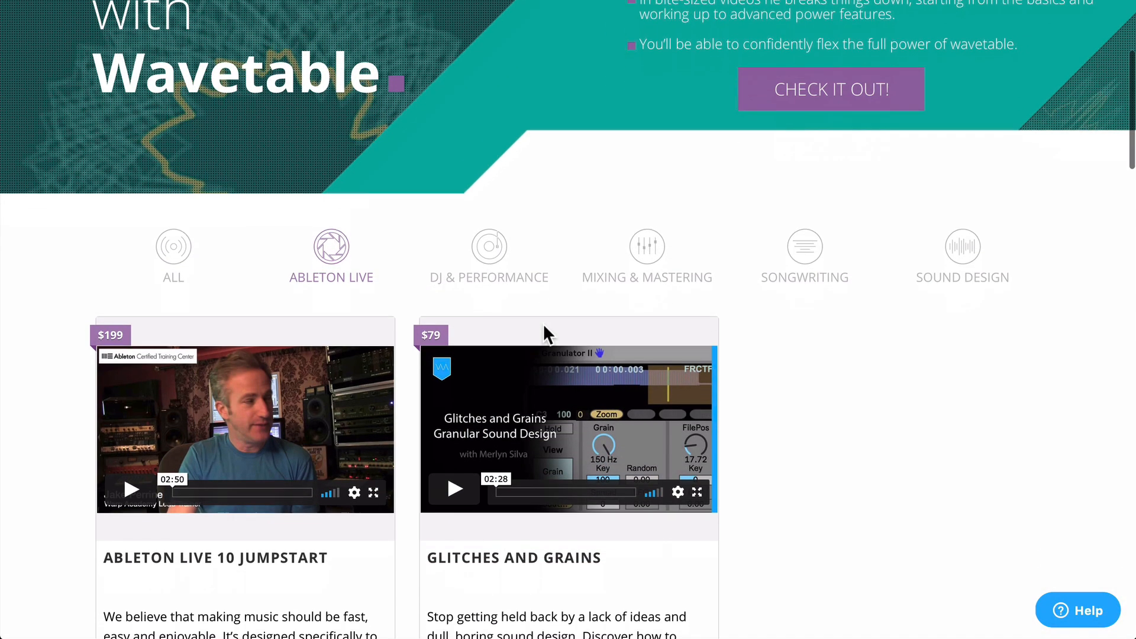
pyautogui.scroll(-3)
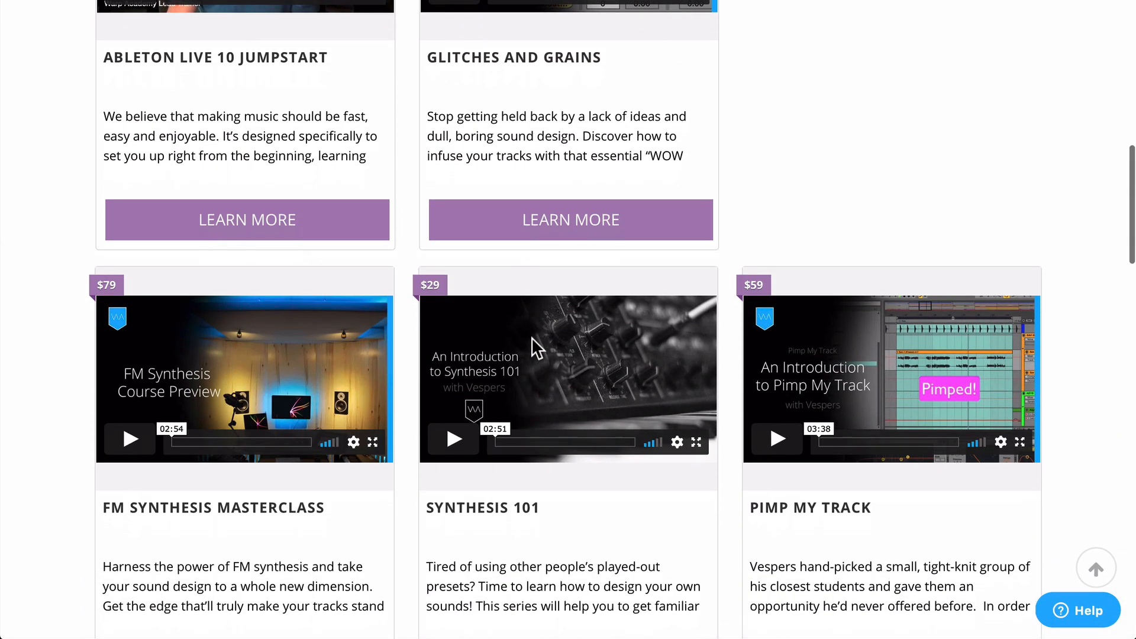